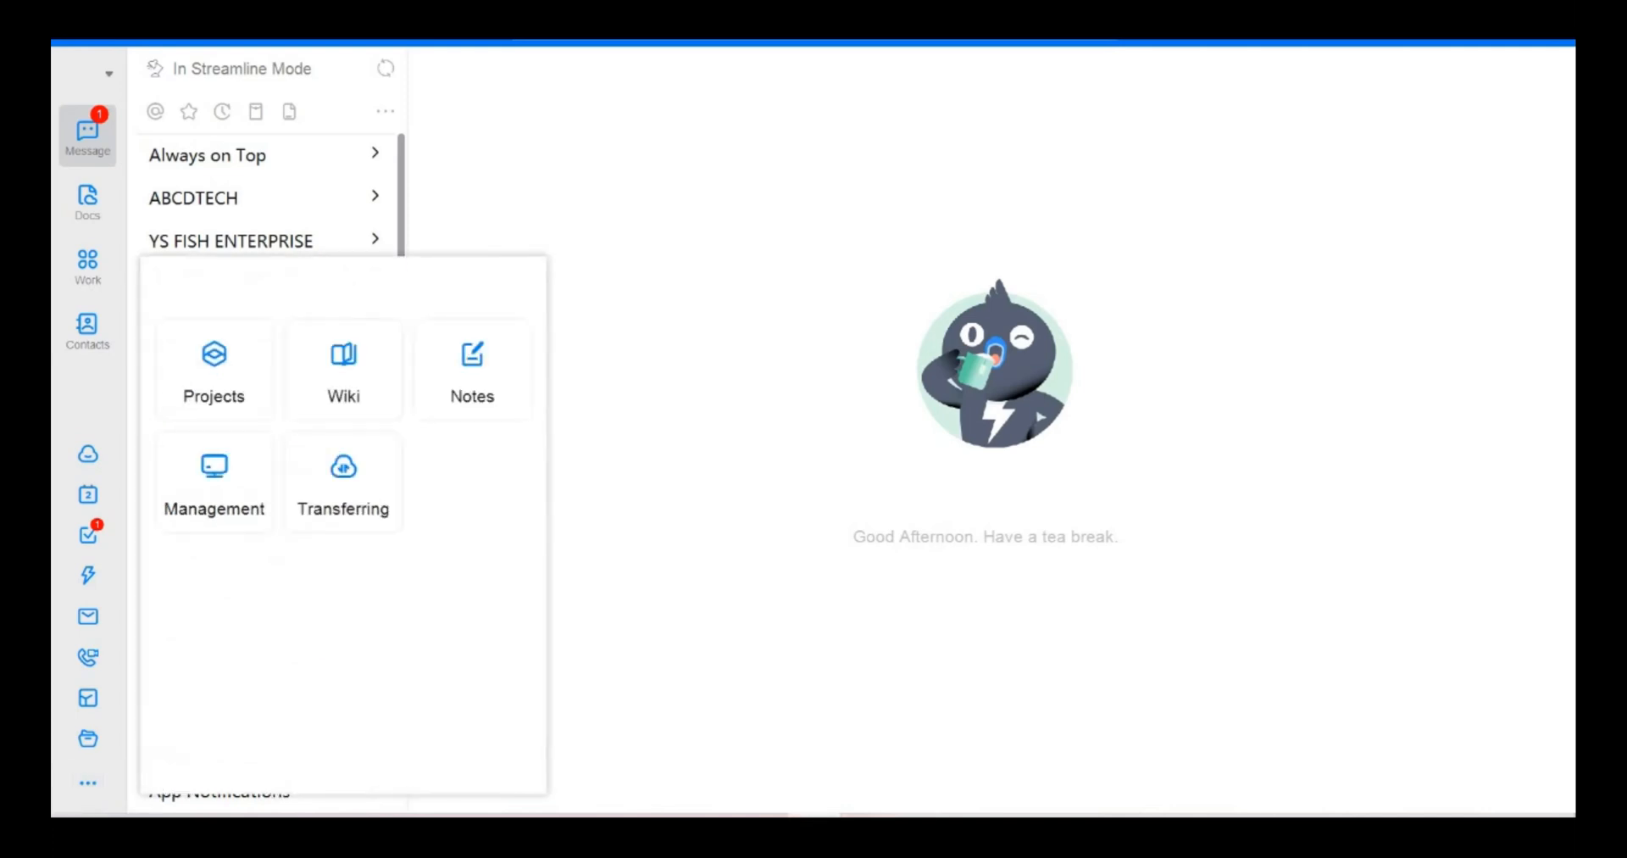
# Go to Projects and enter the ABCD TEST project from My Project.
pyautogui.click(213, 368)
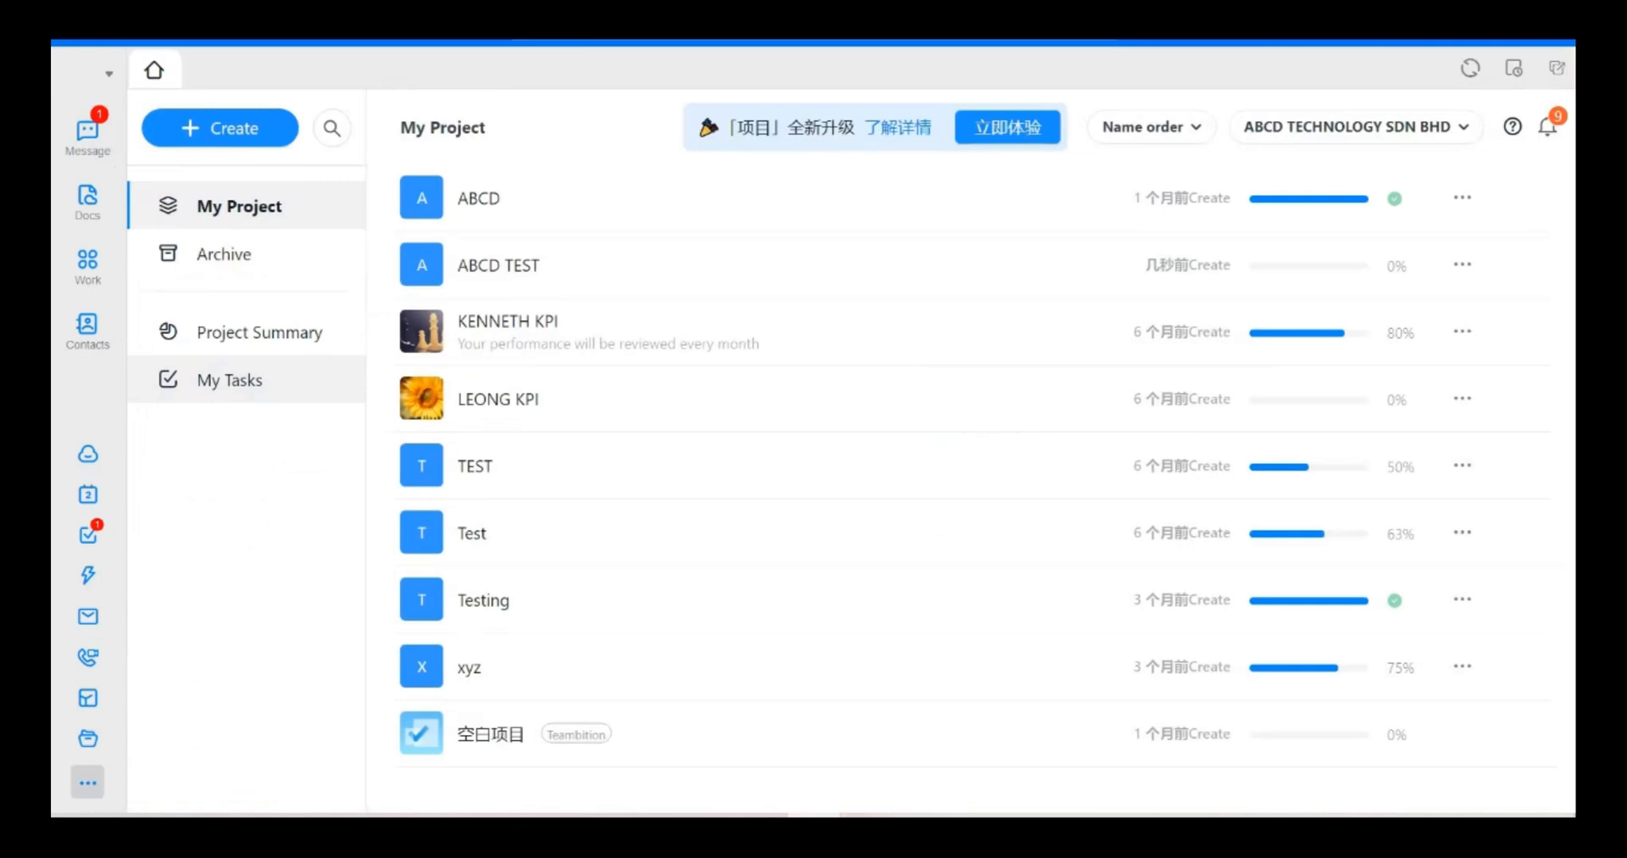
pyautogui.moveTo(727, 264)
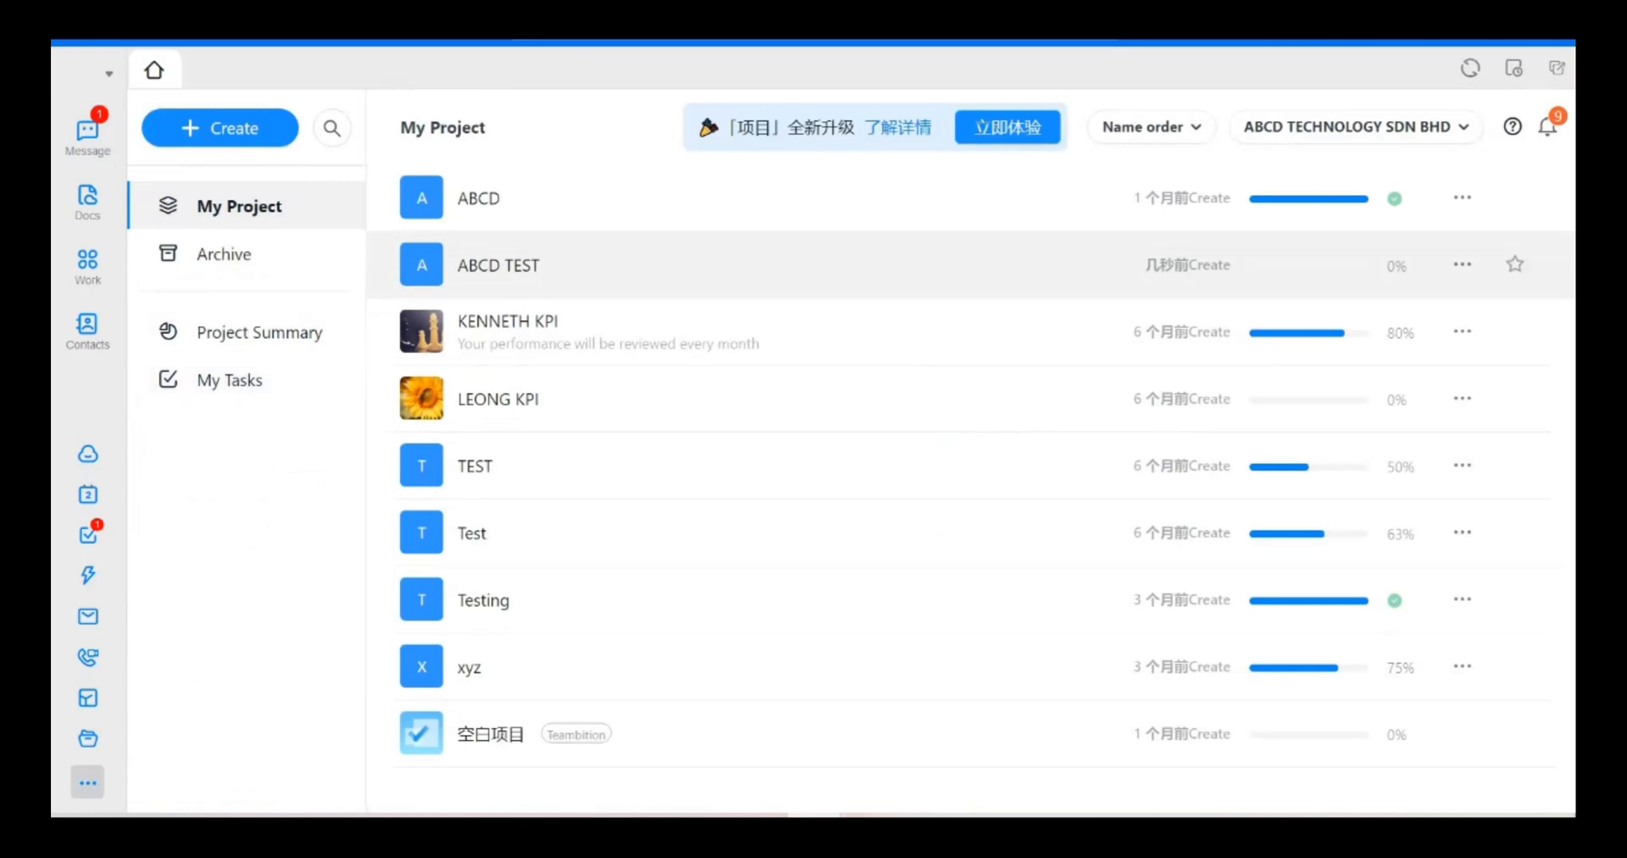
pyautogui.click(498, 265)
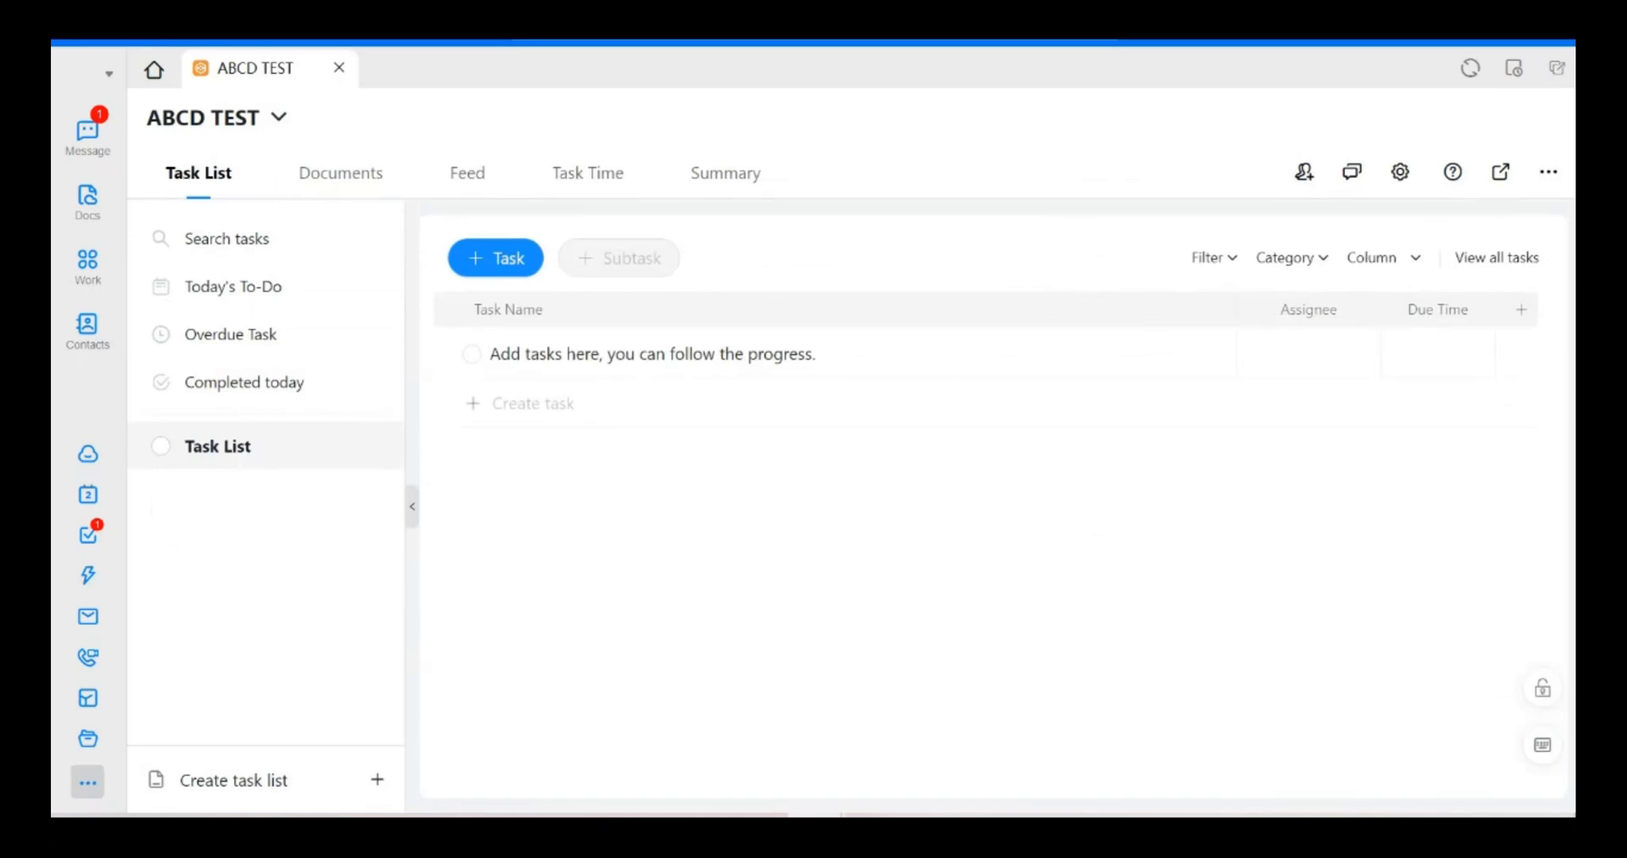
pyautogui.moveTo(1304, 171)
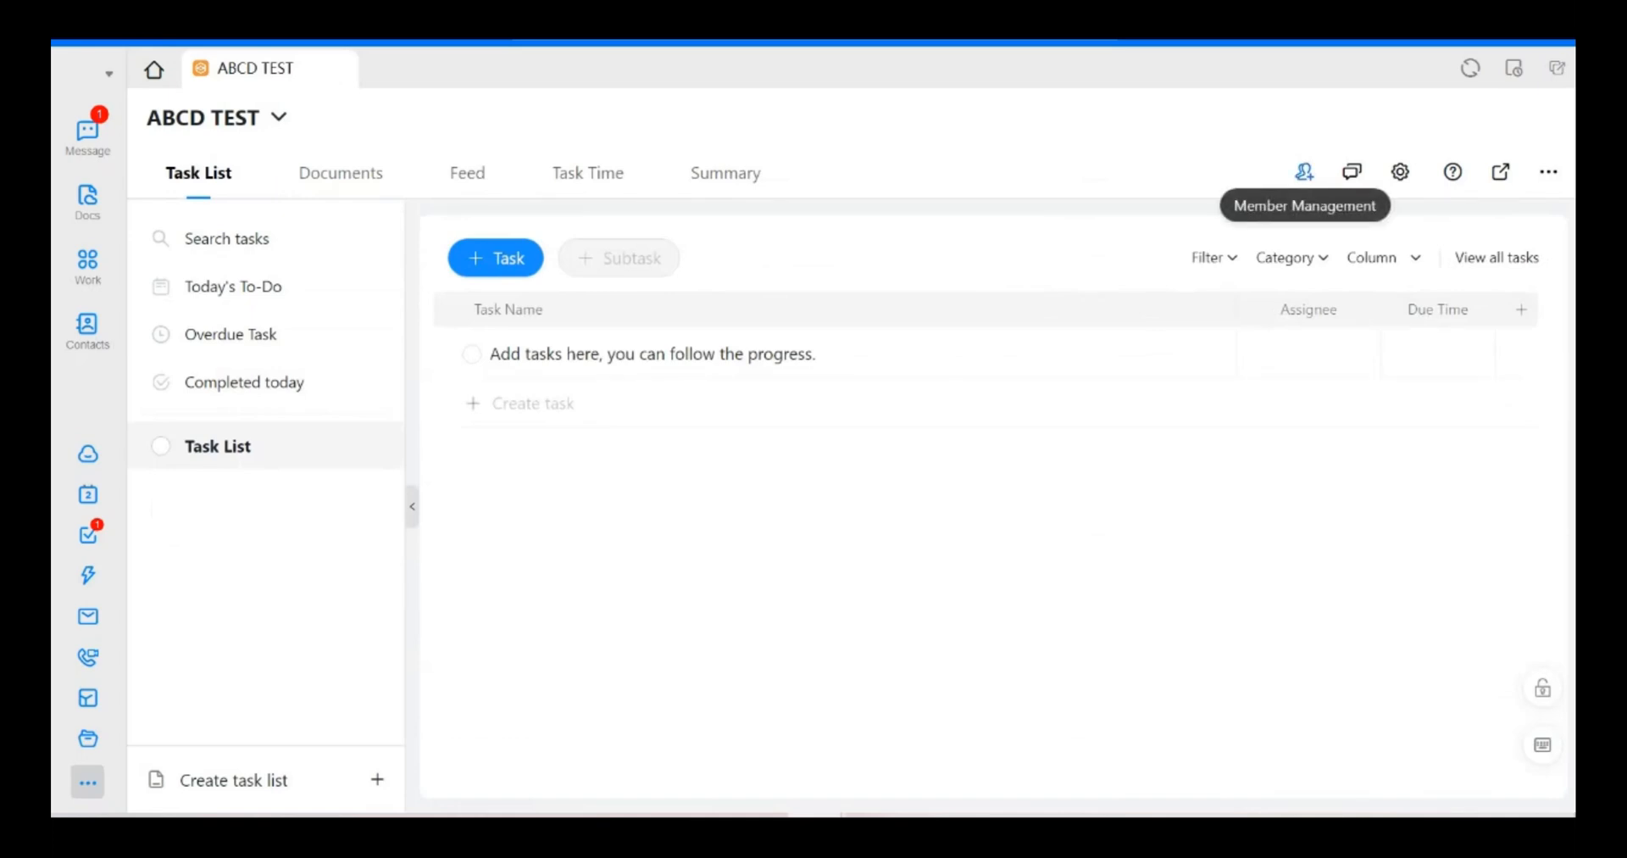
# Show the ABCD TEST project's Member Management with its six members.
pyautogui.click(1303, 171)
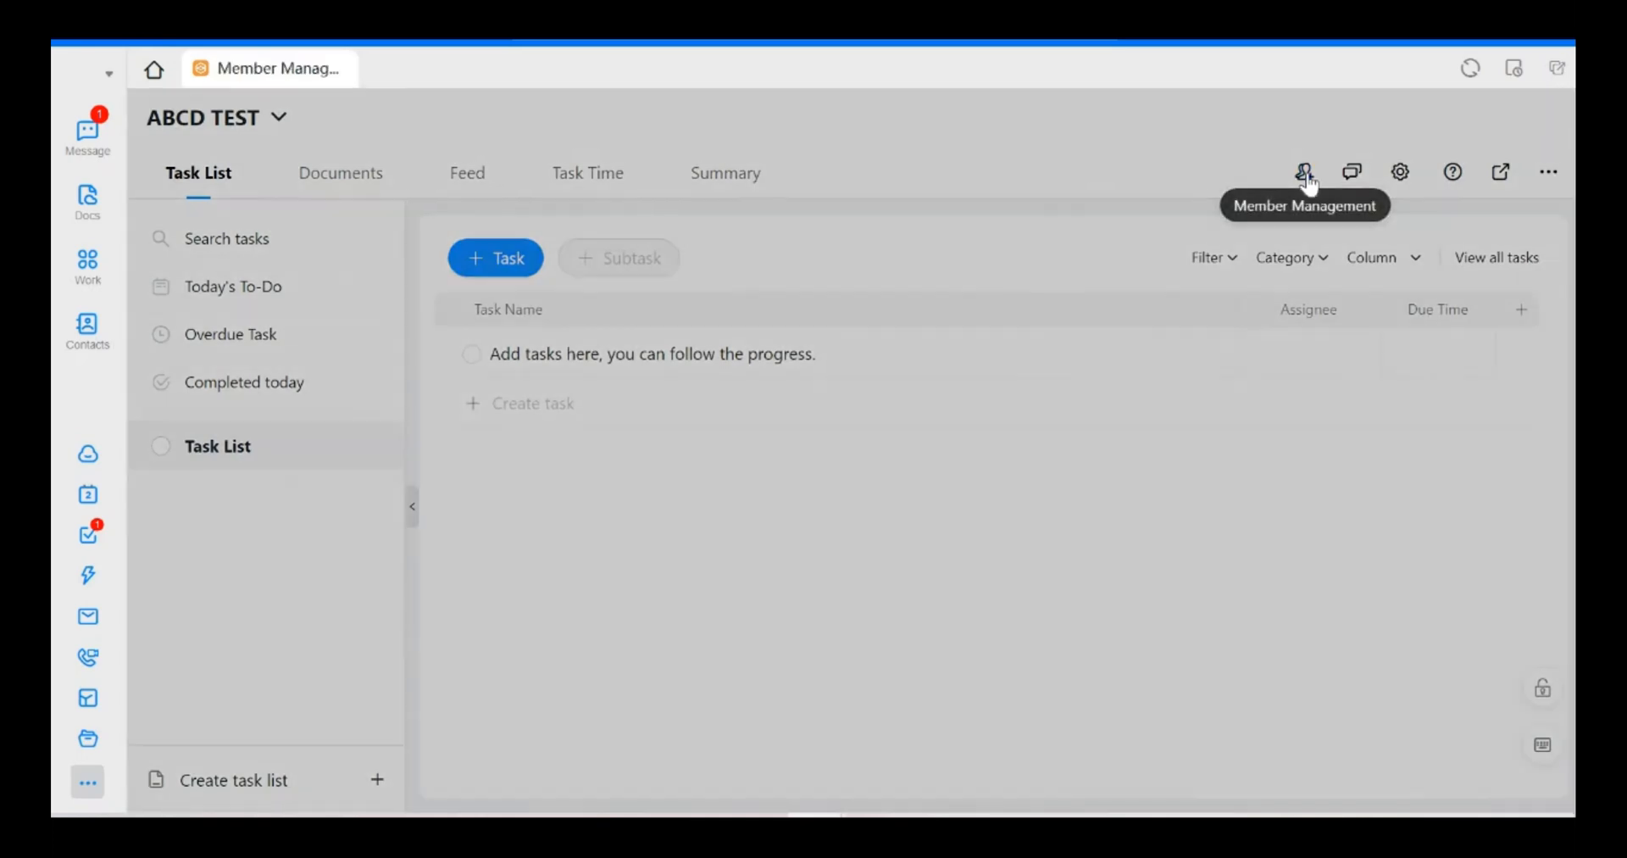
pyautogui.click(1304, 171)
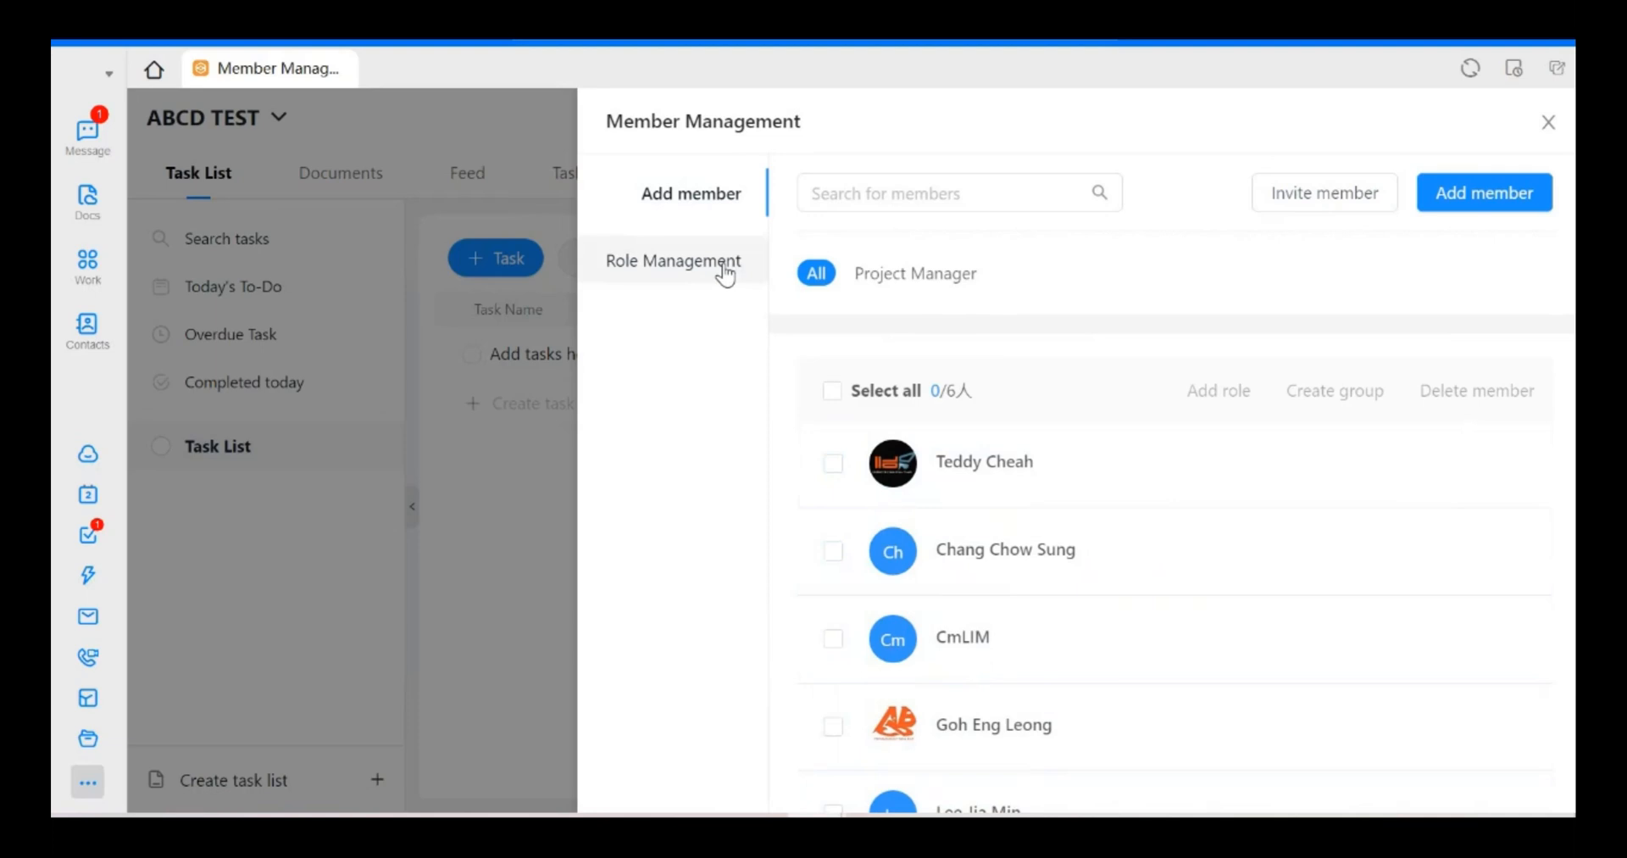
# In Role Management, create a role named 'Project Assist.' (shortened from Project Assistant) and confirm it.
pyautogui.click(673, 261)
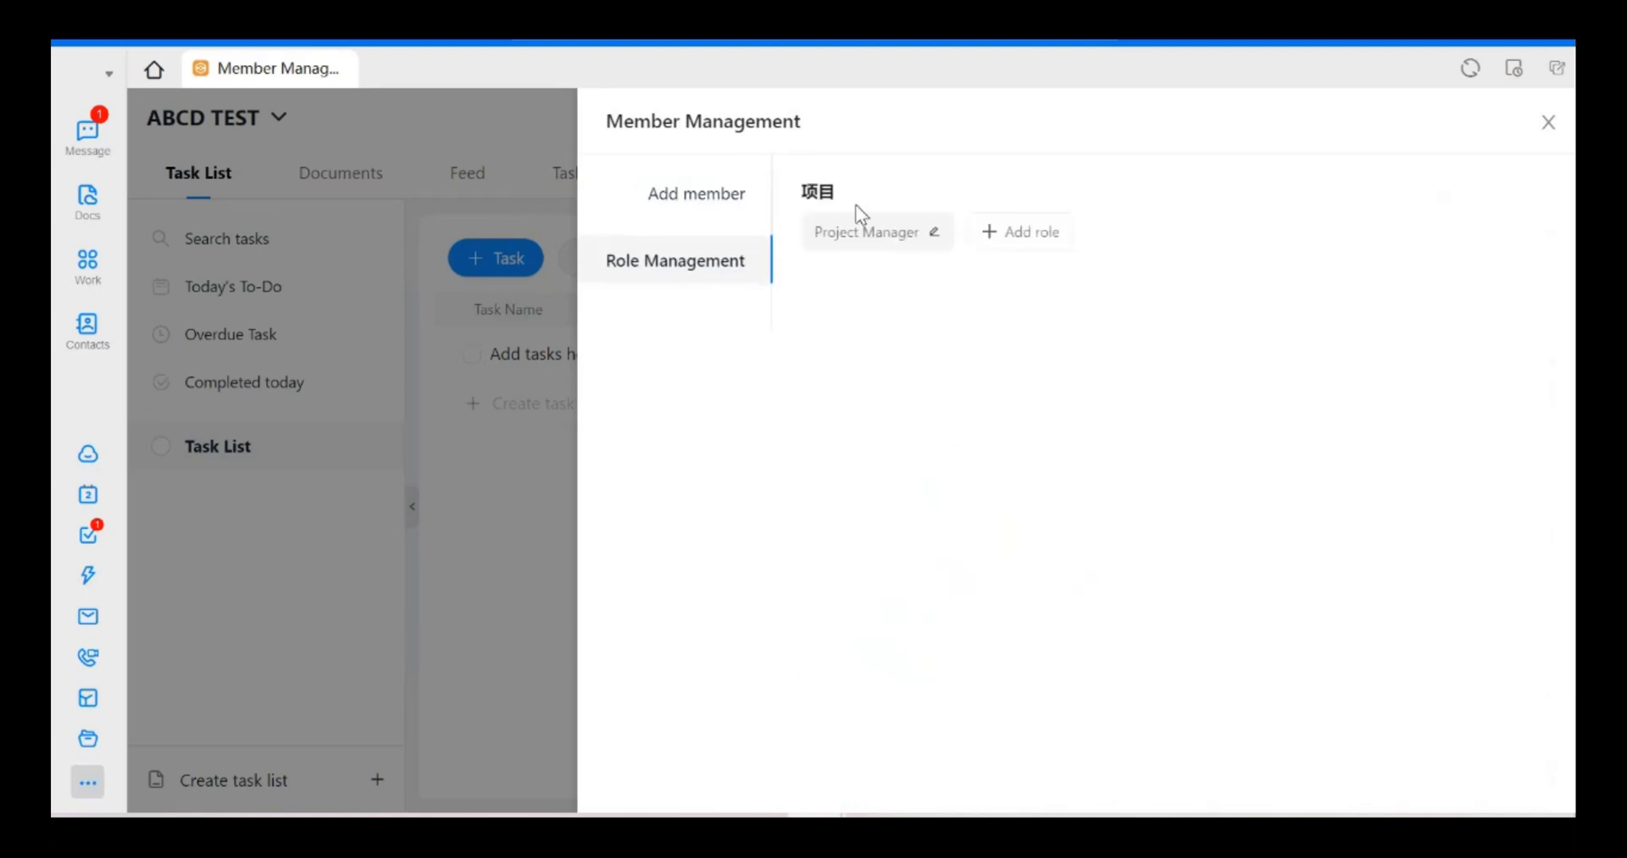
pyautogui.moveTo(883, 257)
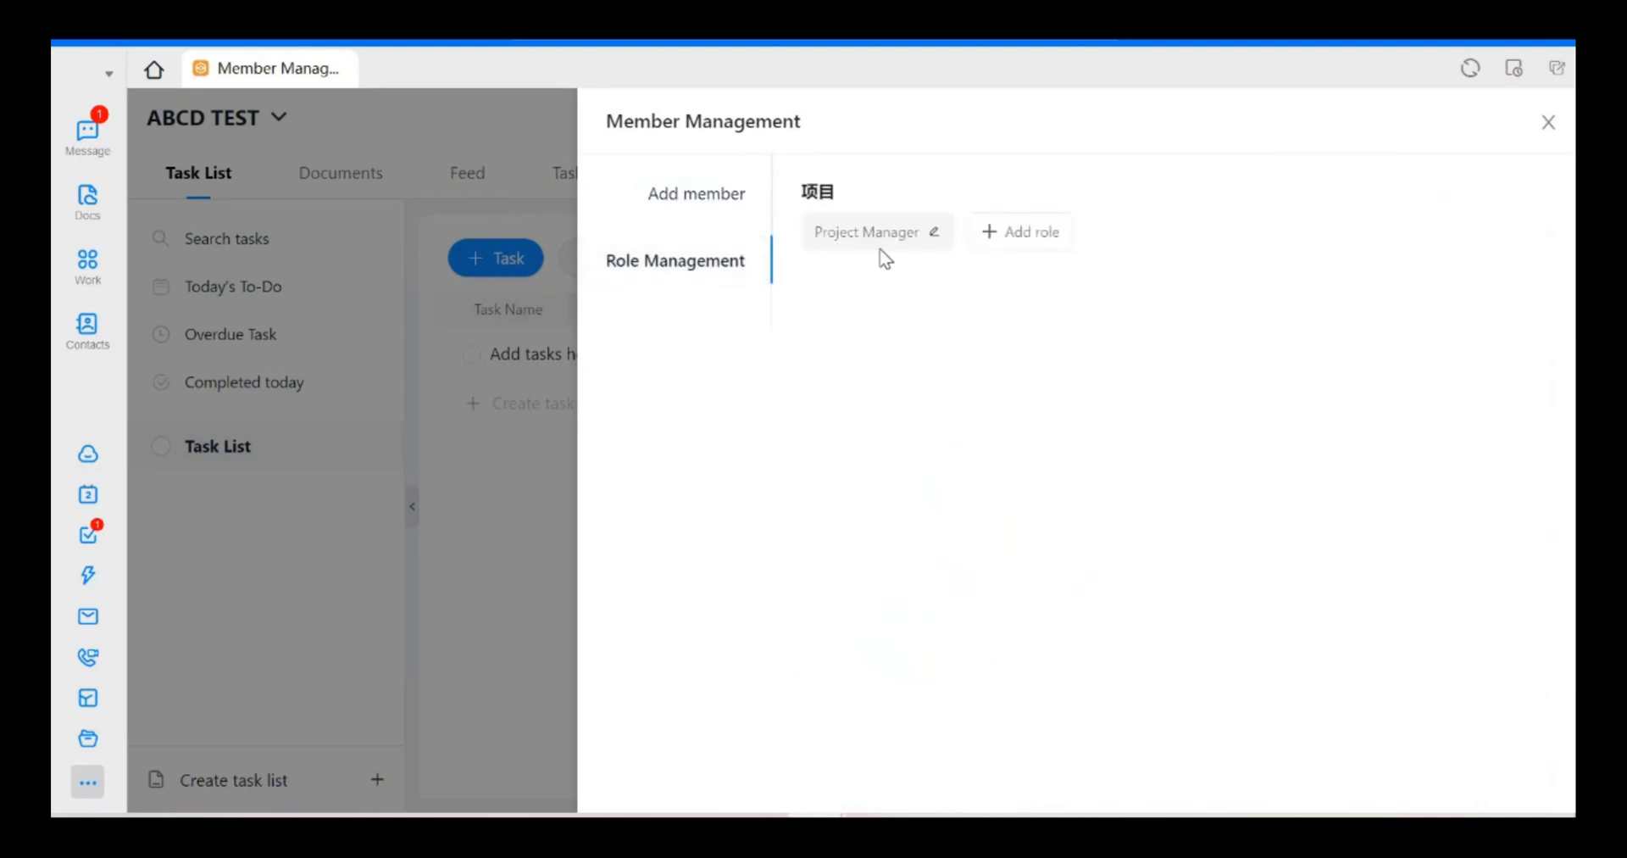
pyautogui.click(1019, 232)
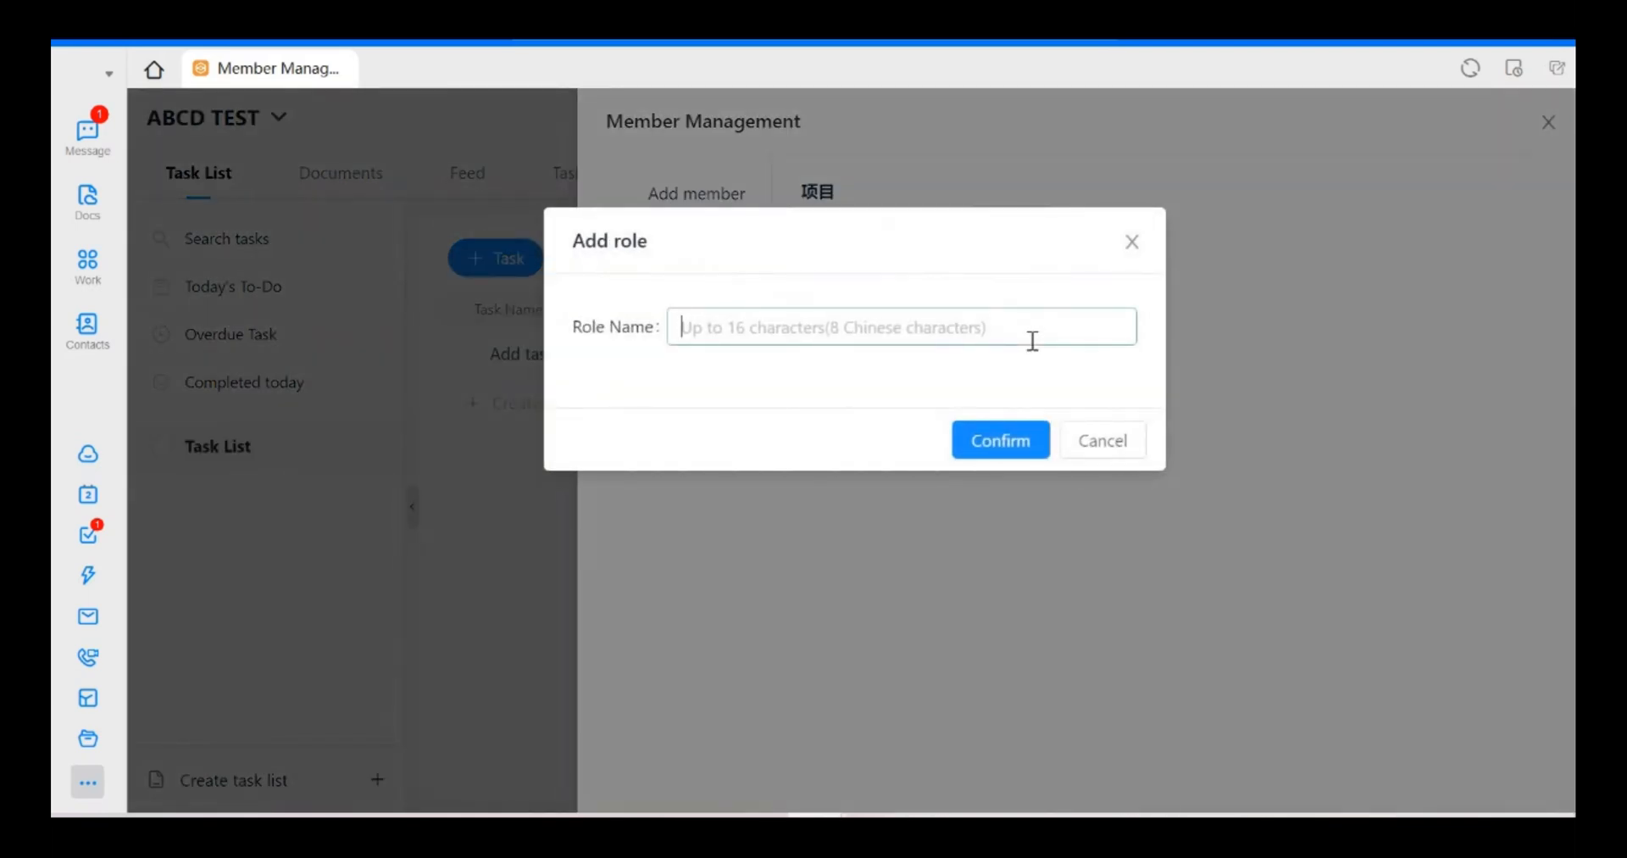
pyautogui.write('Project a')
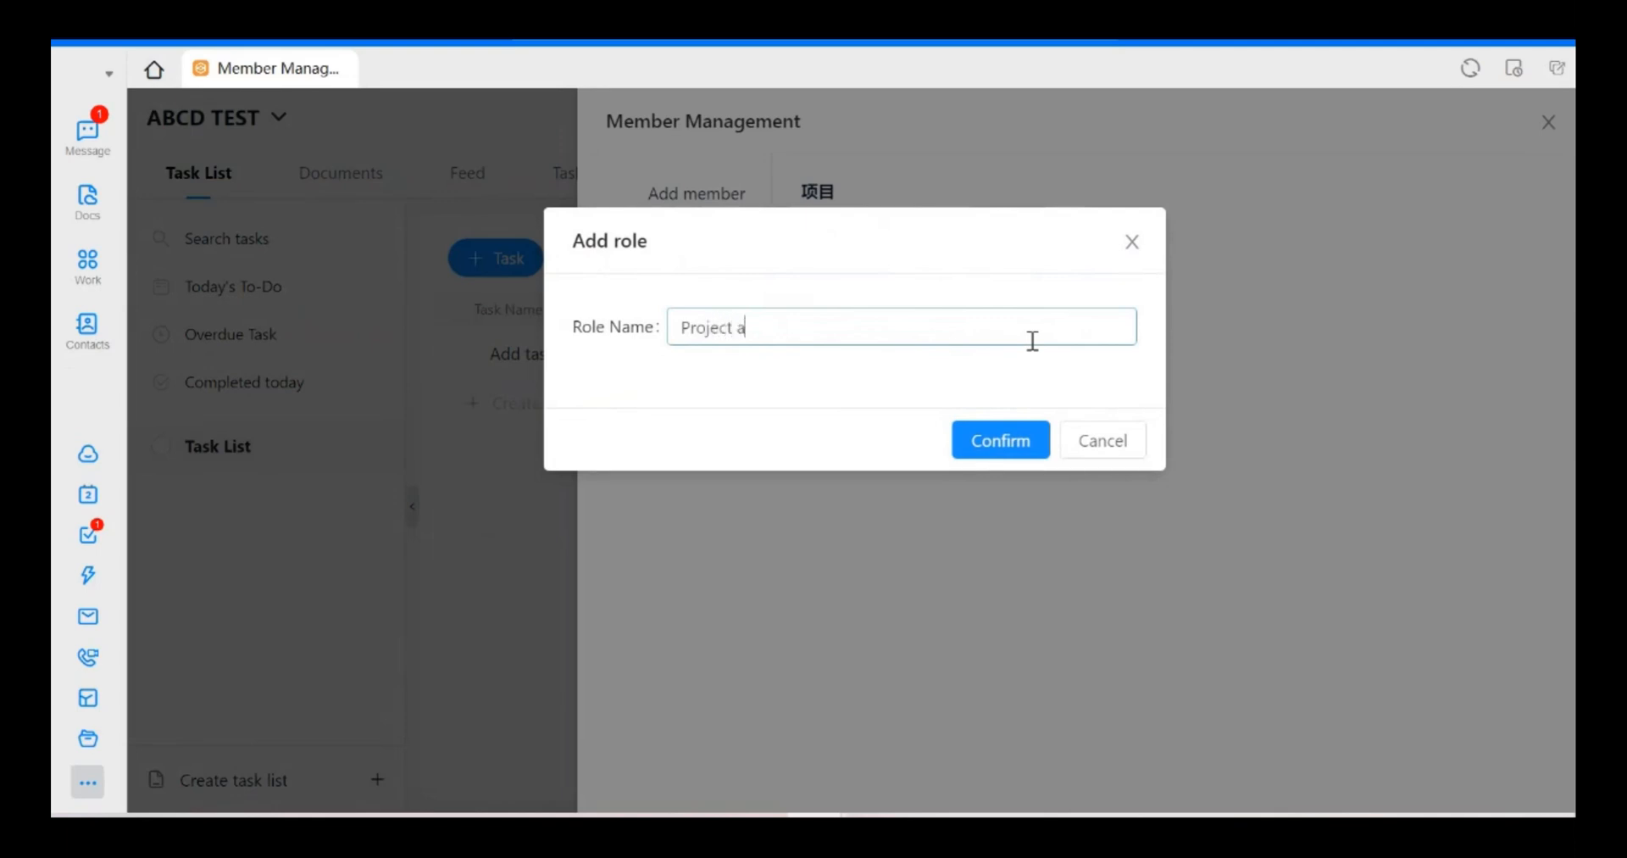
pyautogui.write('ssist')
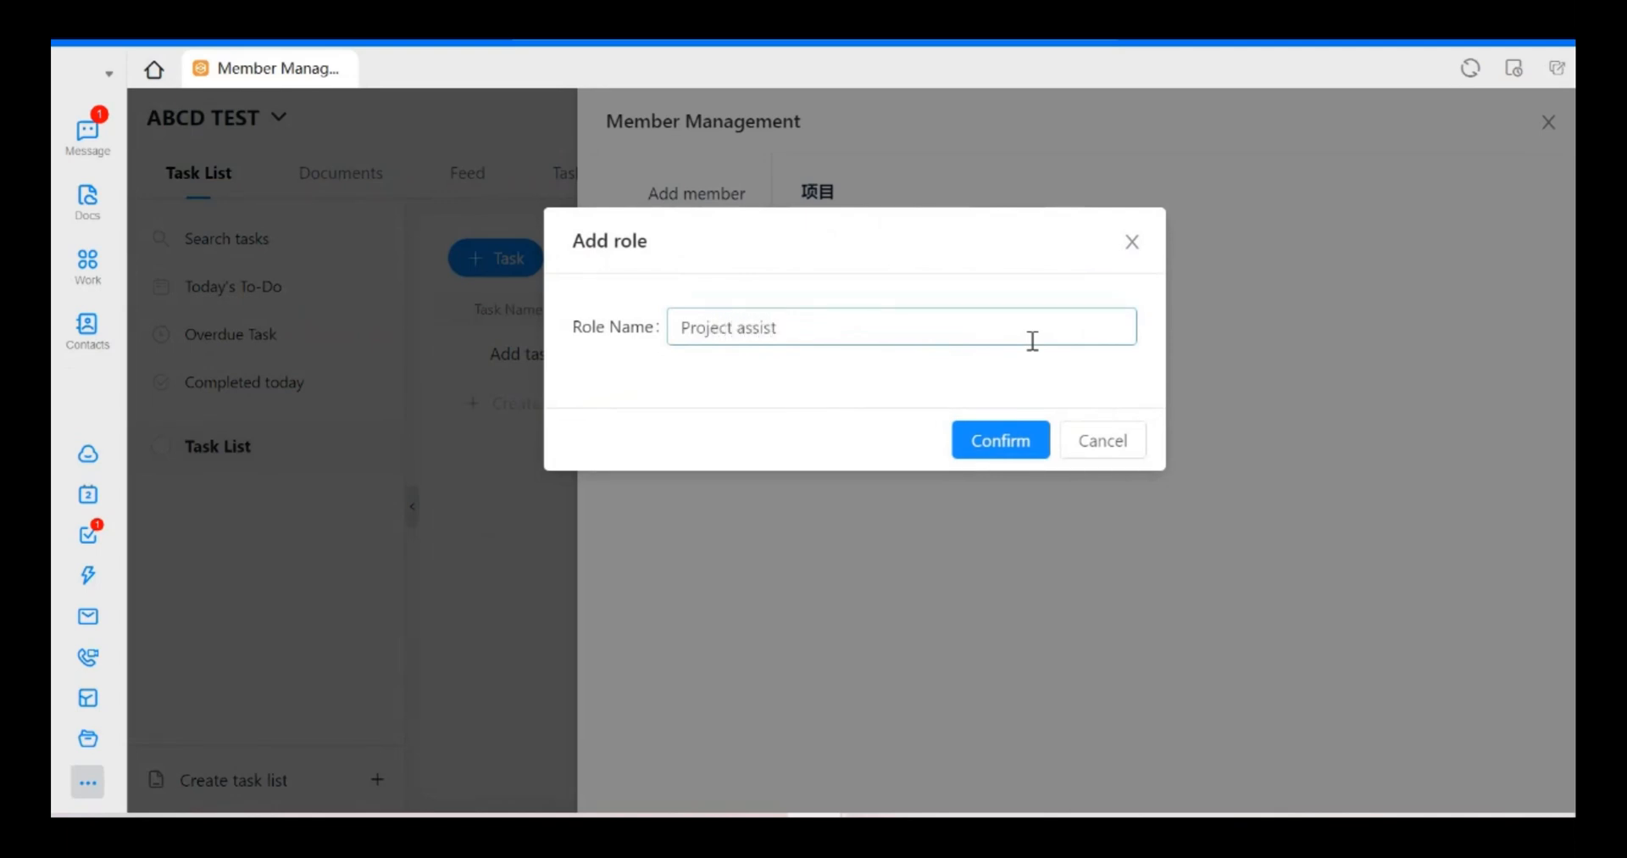
pyautogui.write('ant')
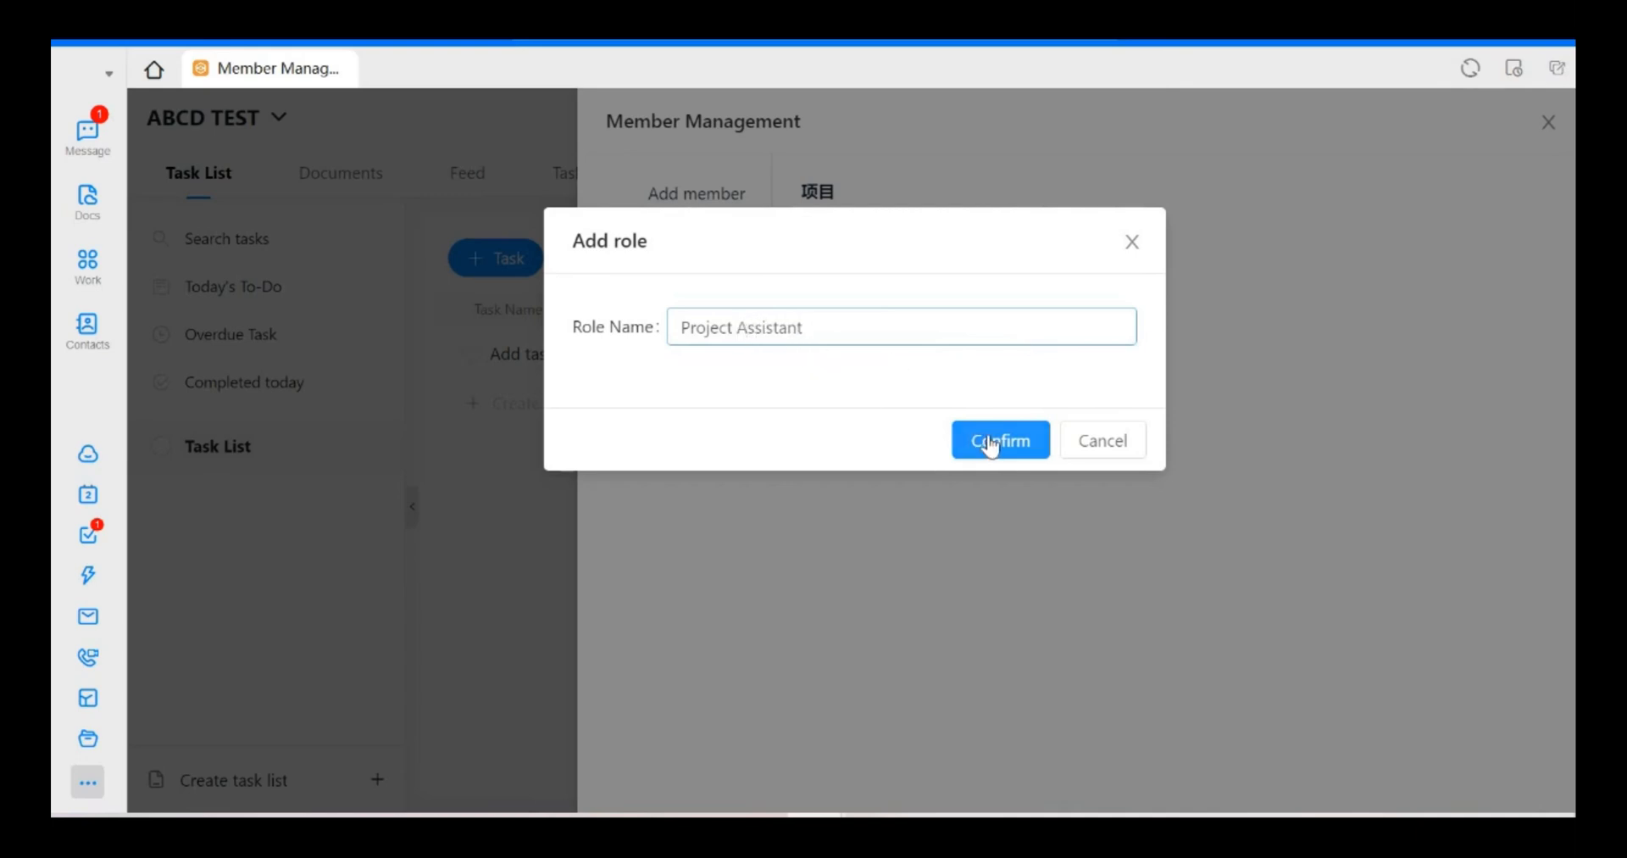
pyautogui.click(1000, 439)
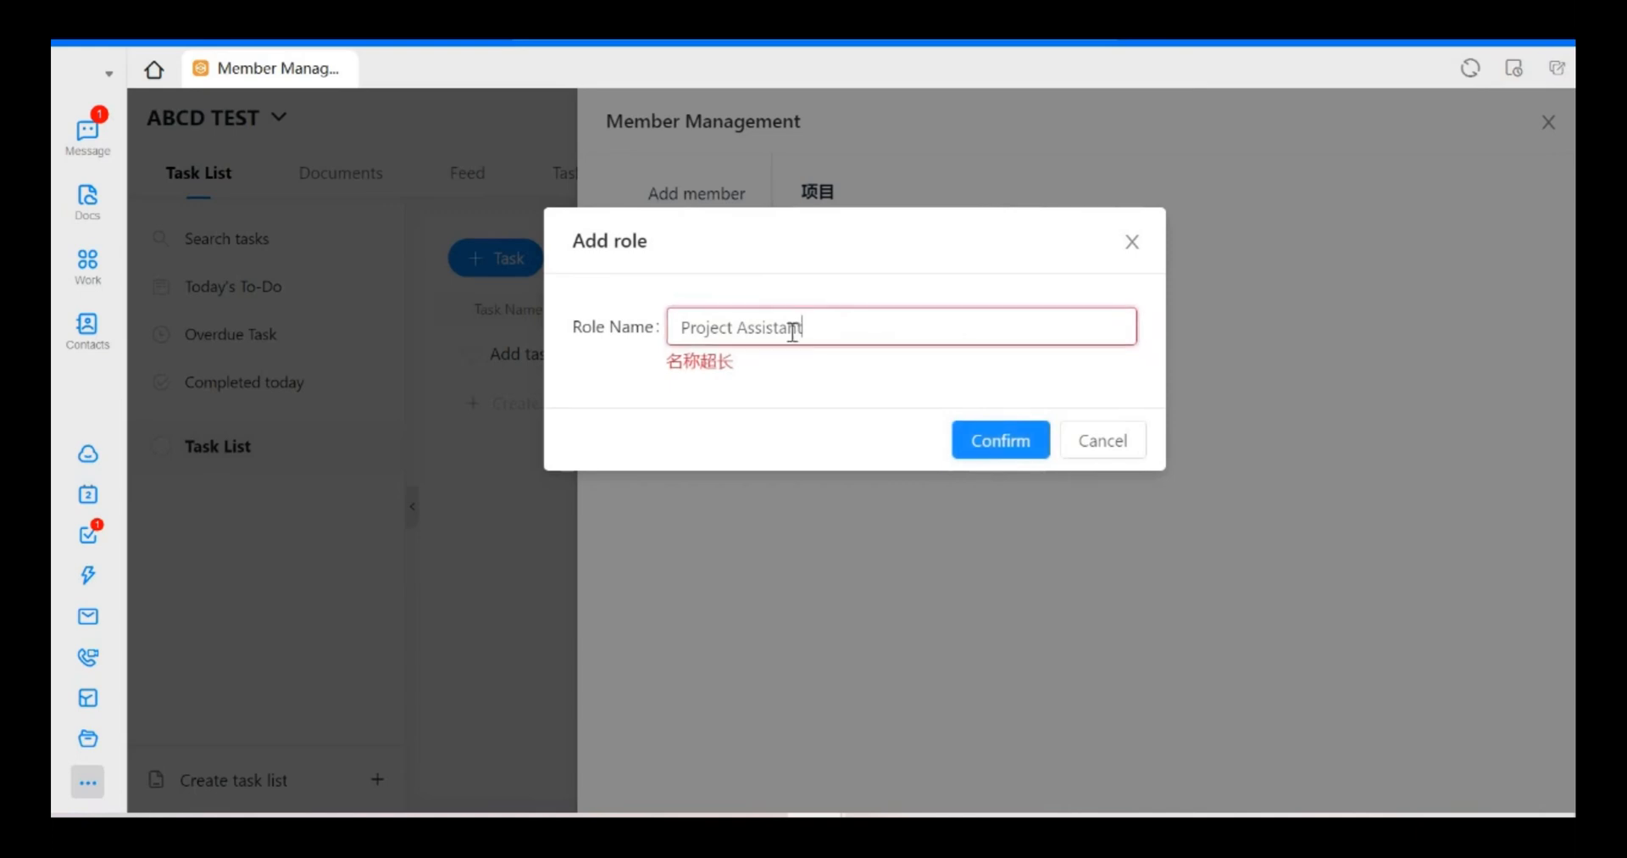
pyautogui.press('Backspace')
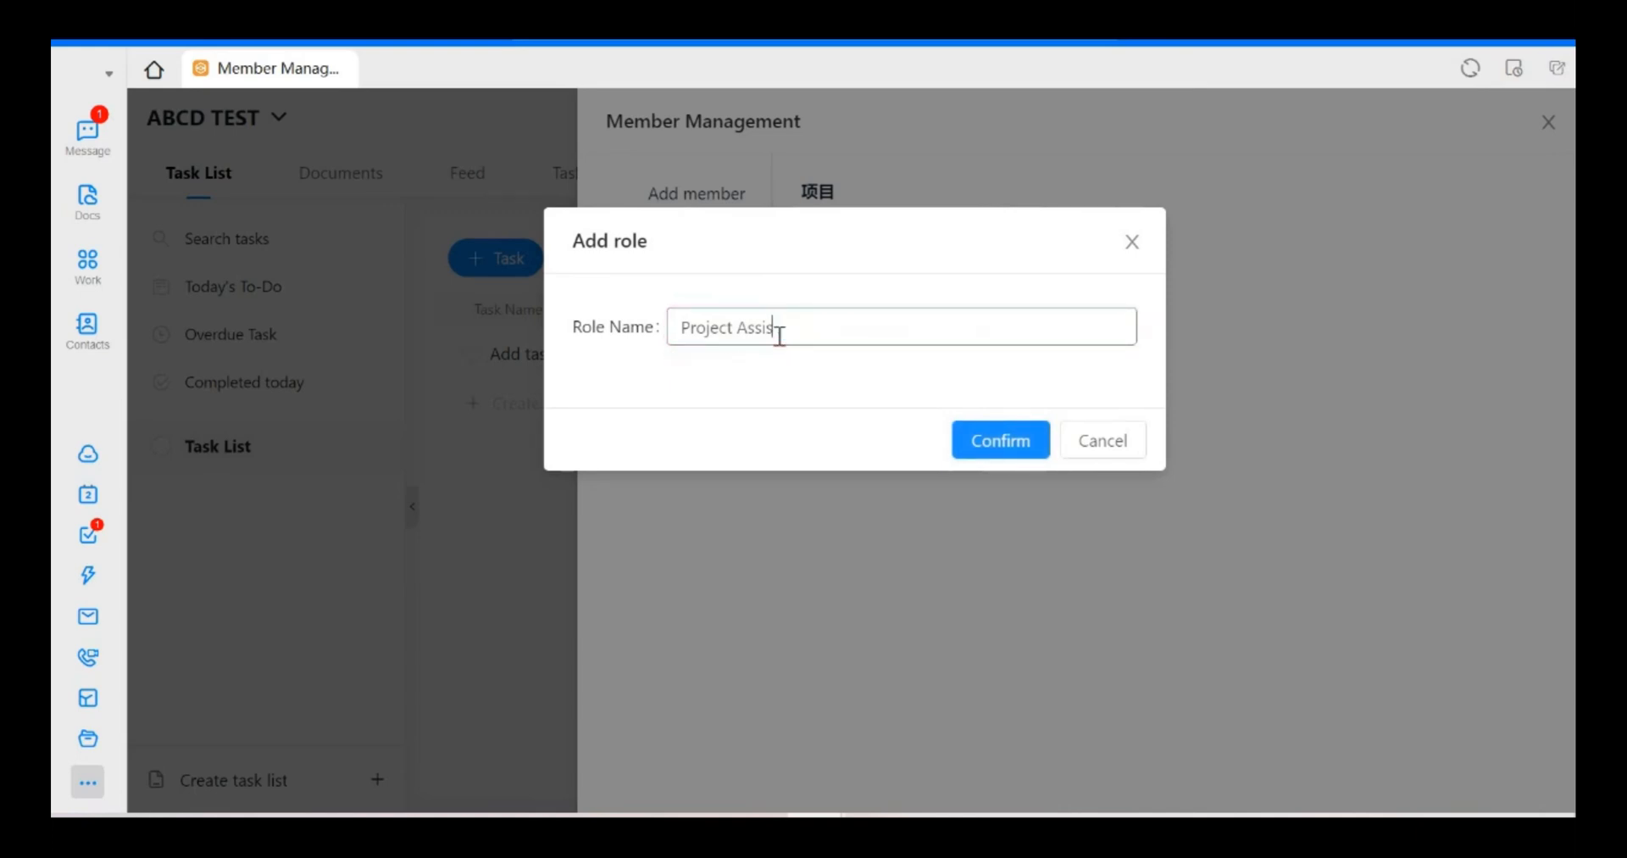
pyautogui.write('t.')
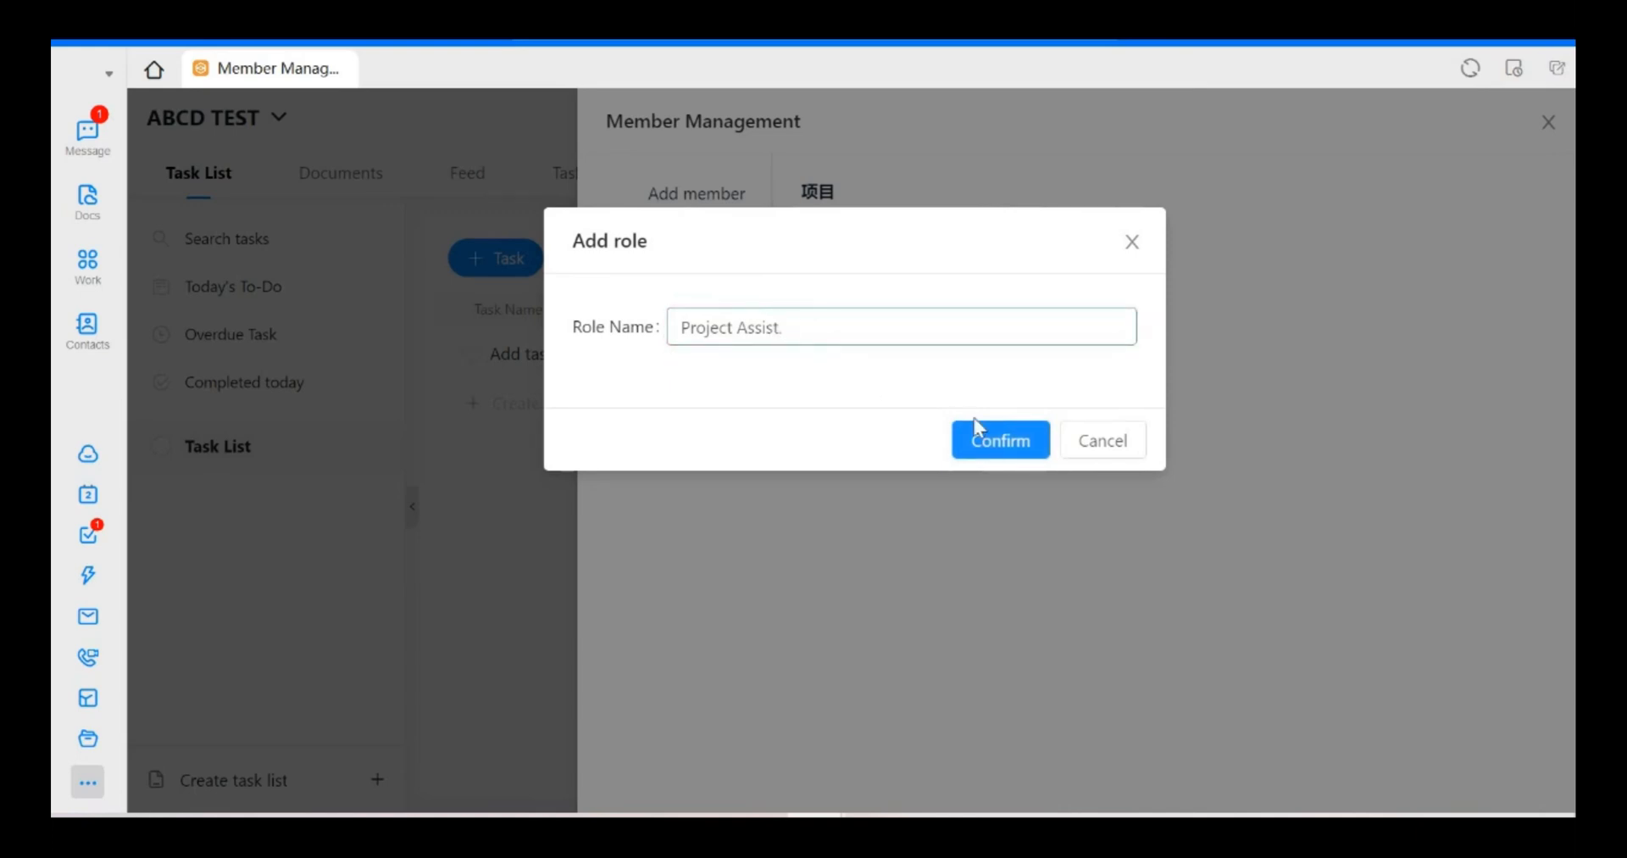
pyautogui.click(998, 439)
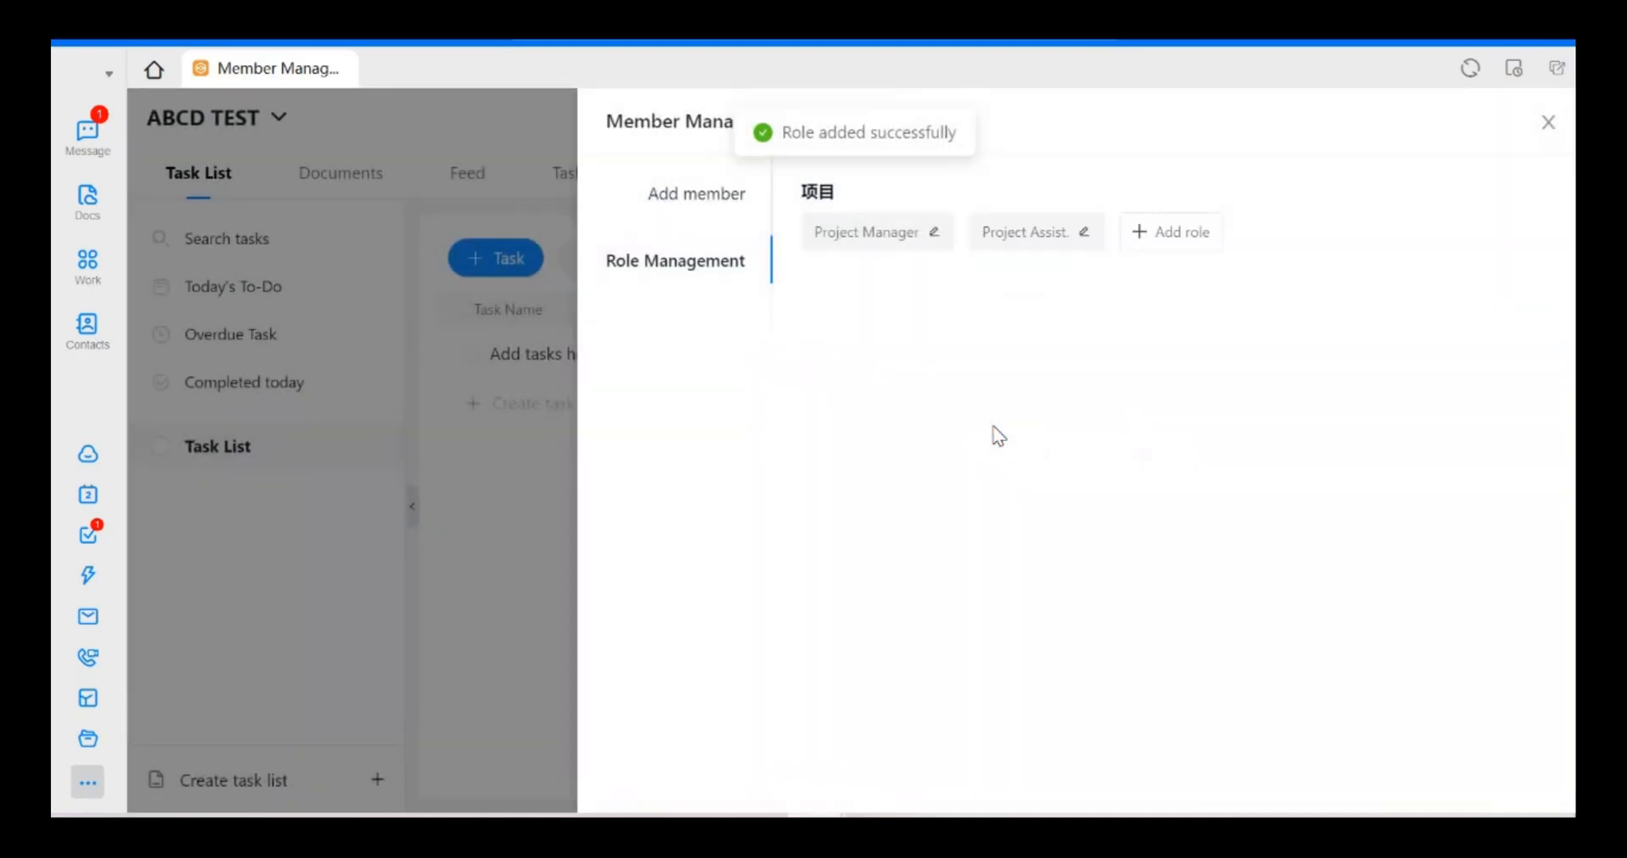
# Create a third role named 'Project Sect.', confirm it, and return to the member list.
pyautogui.click(1170, 233)
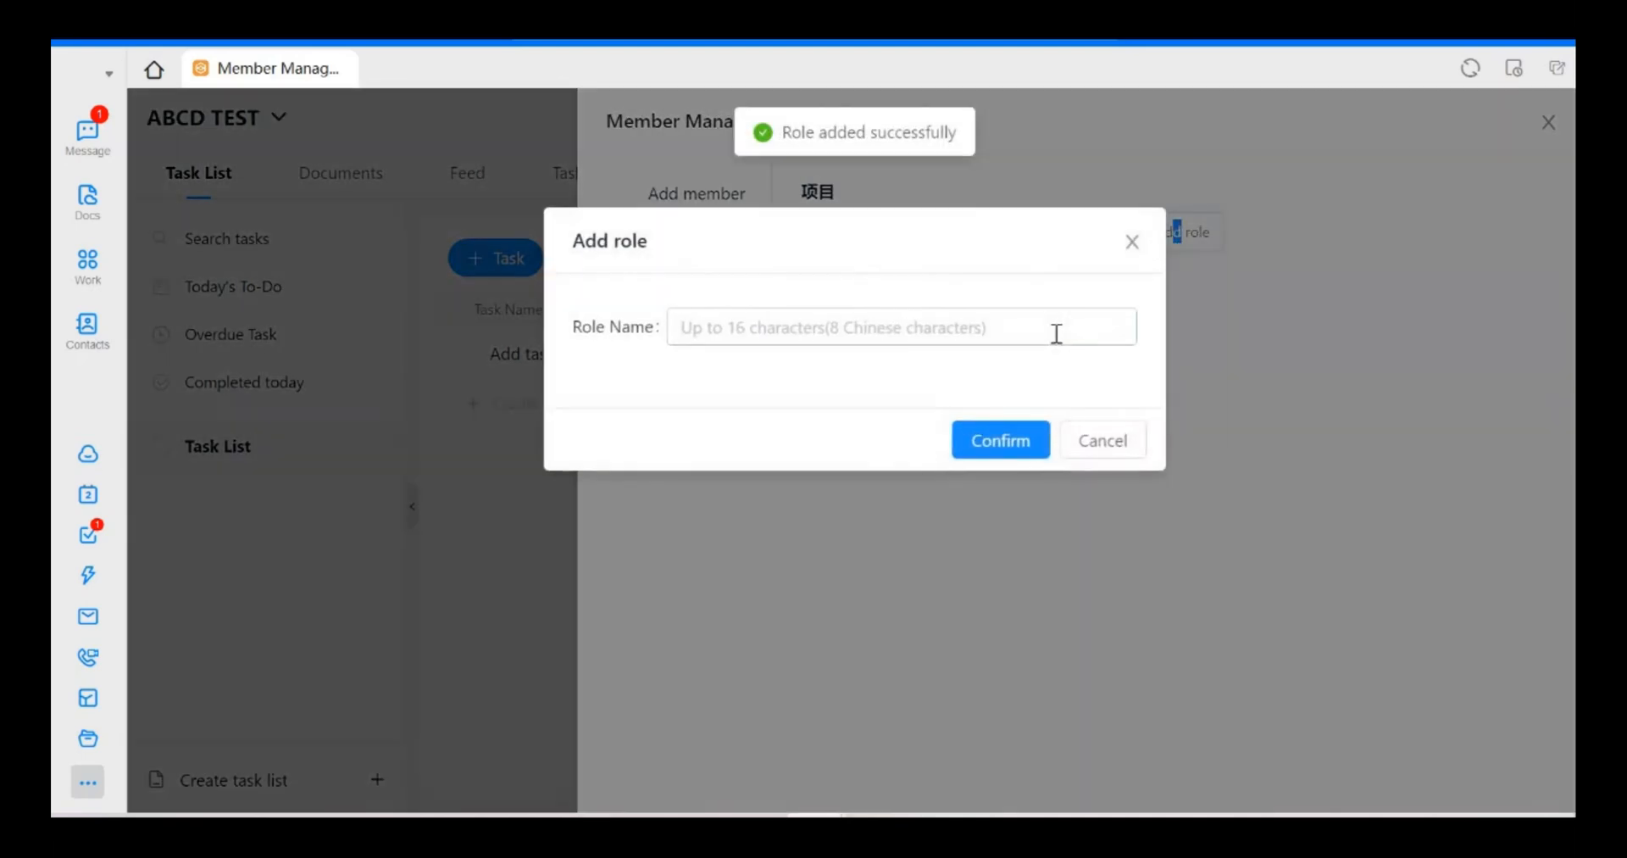
pyautogui.write('Pro')
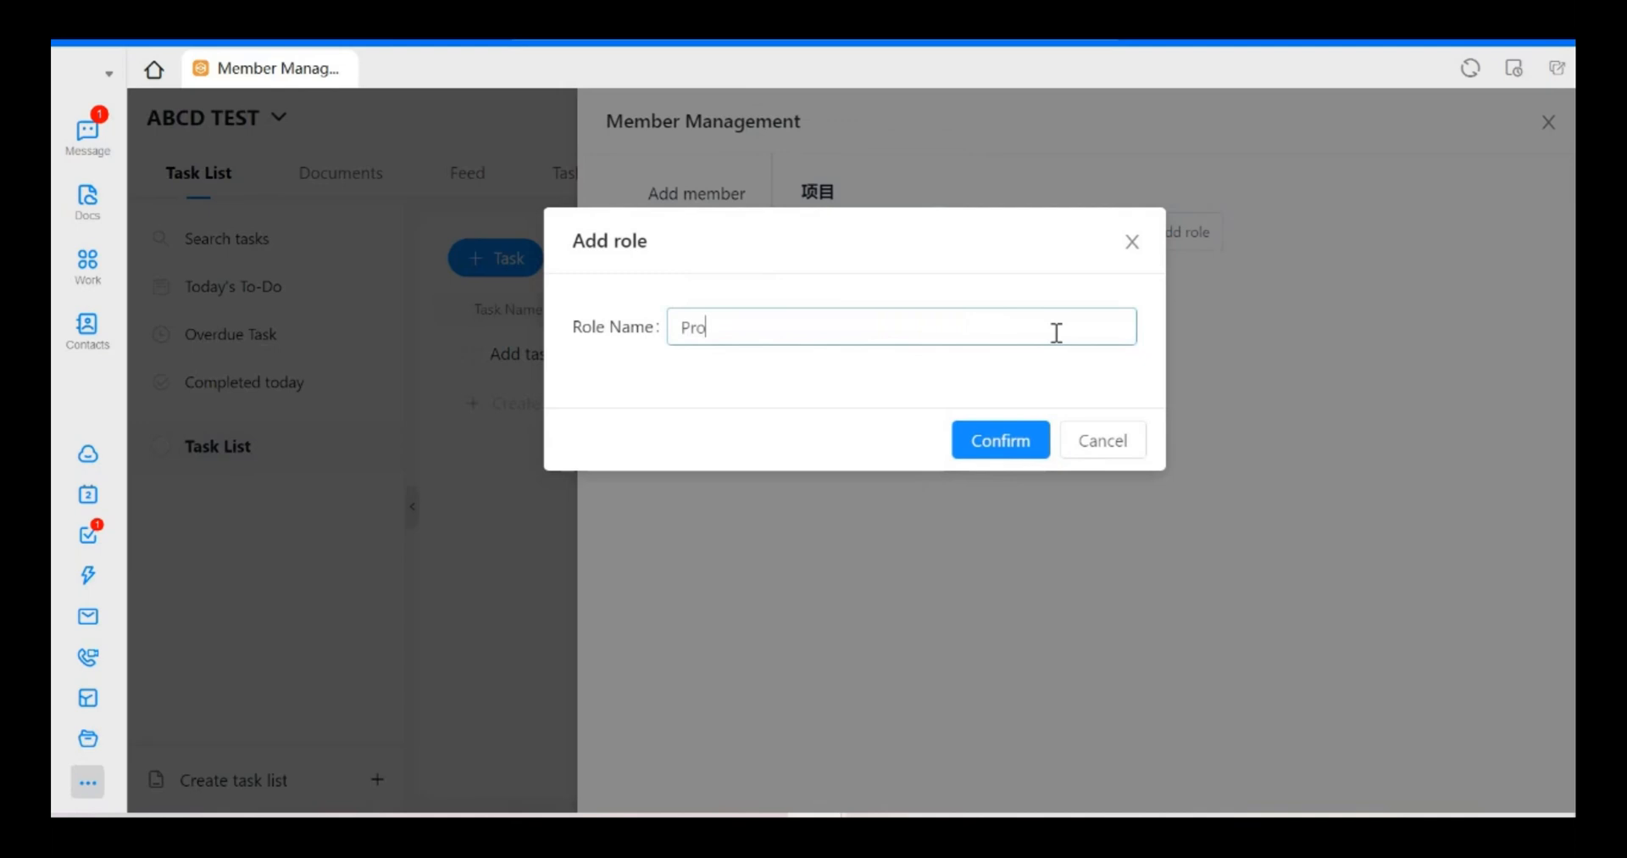
pyautogui.write('ject')
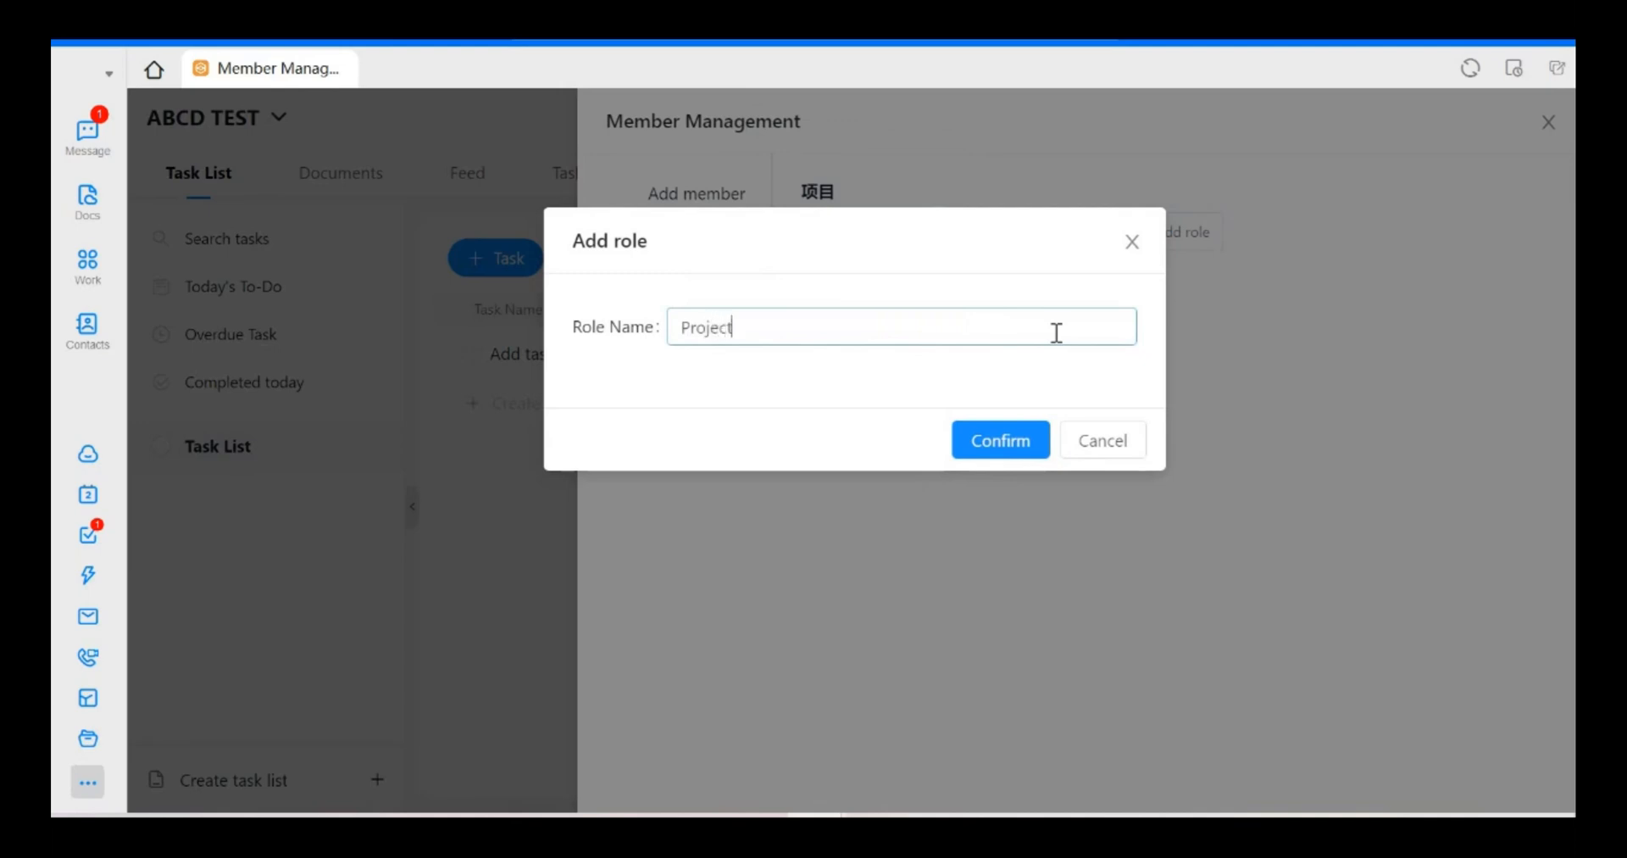
pyautogui.write('Sec')
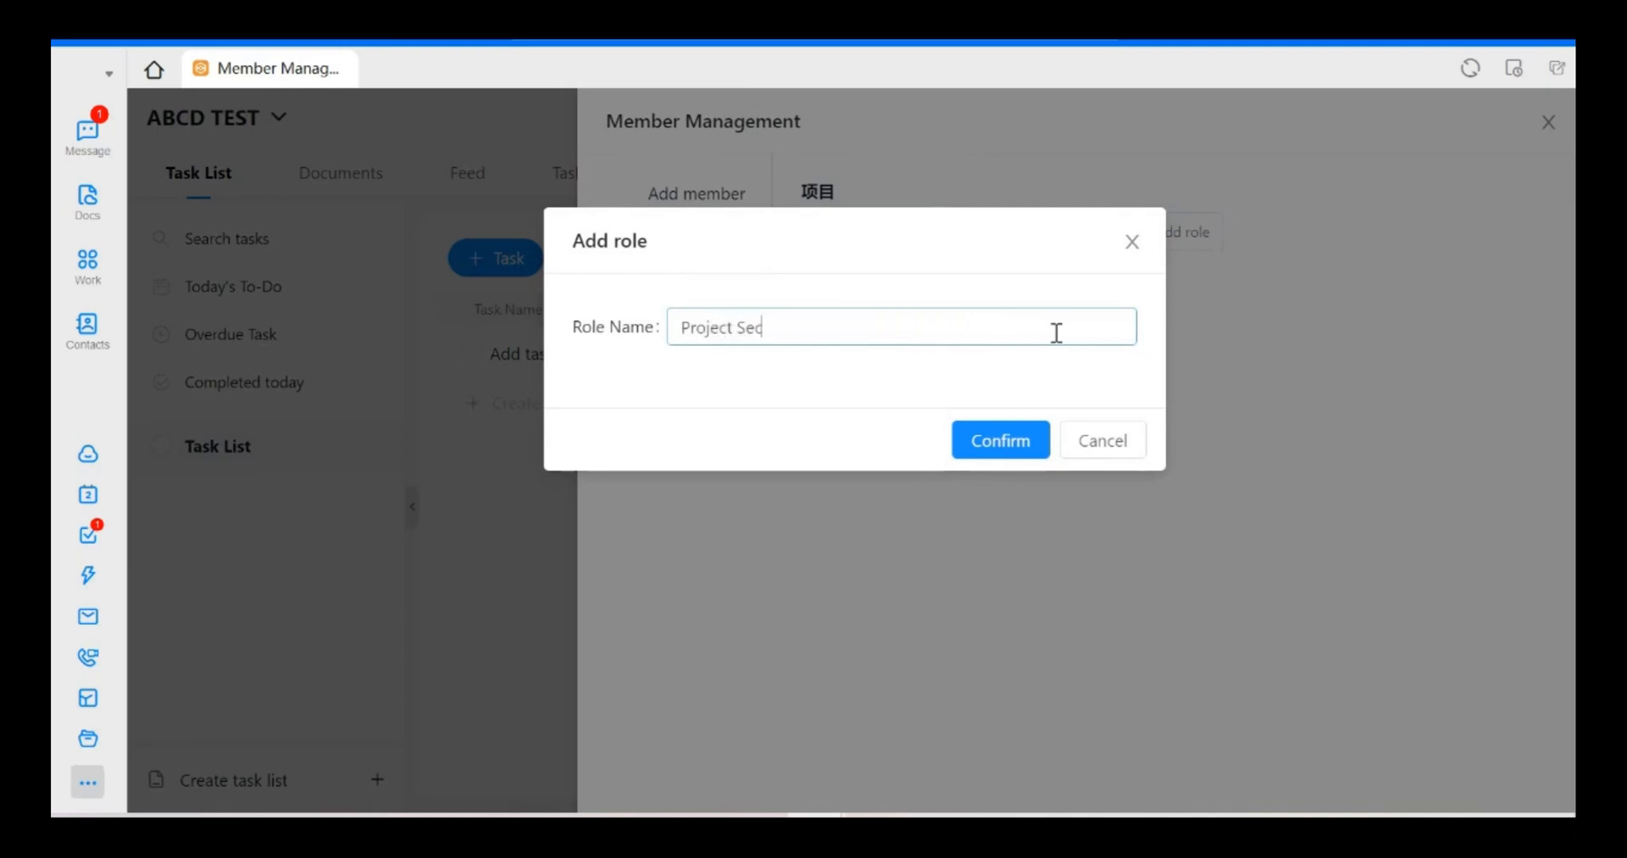
pyautogui.write('try')
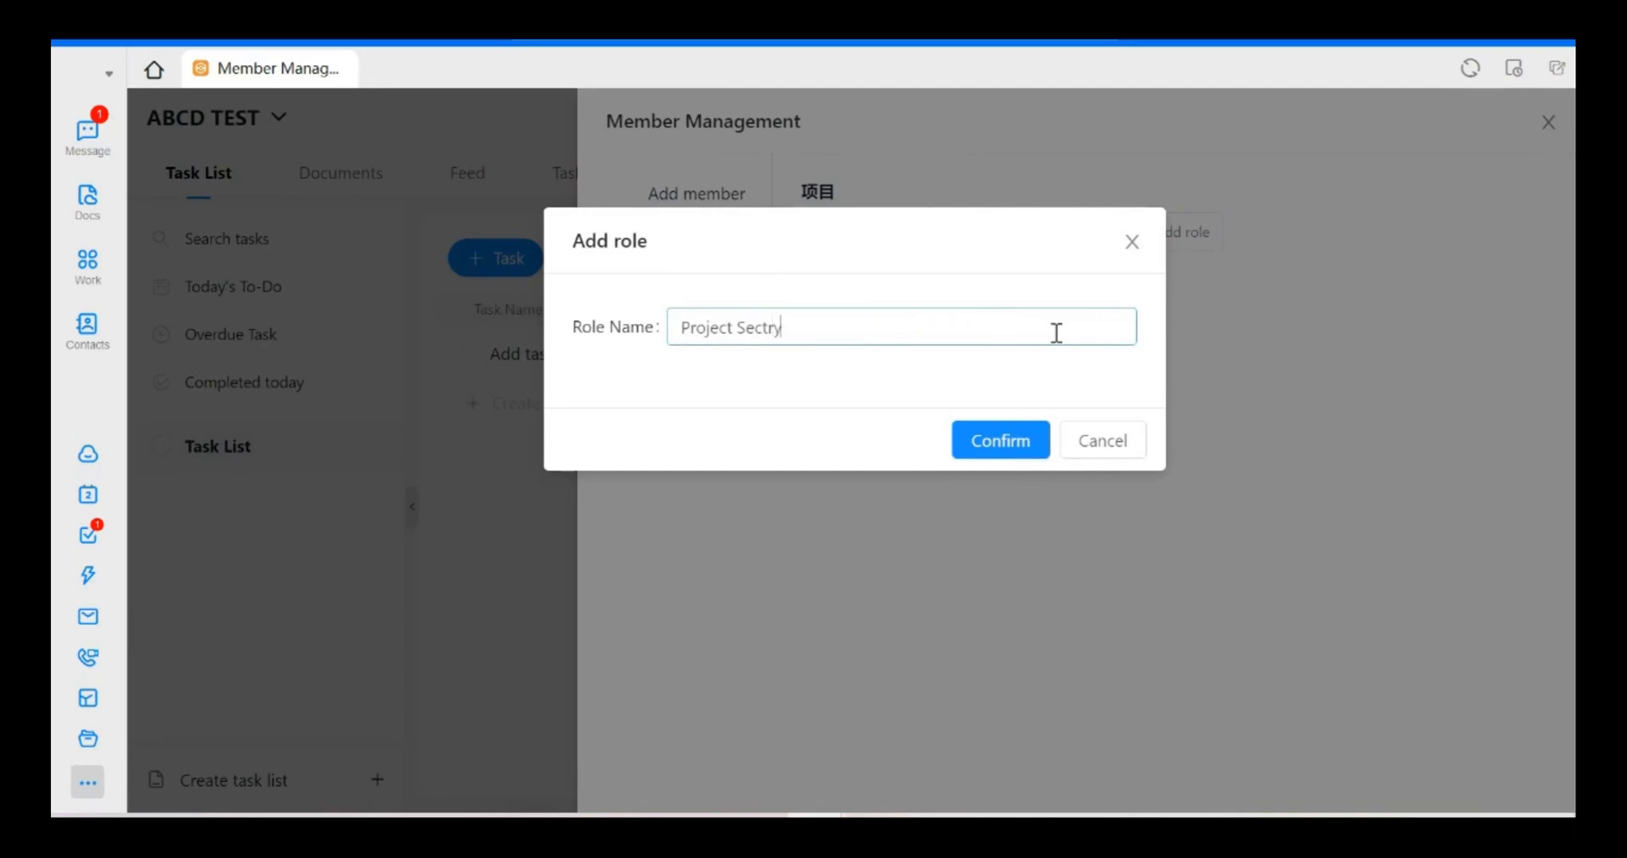
pyautogui.press('BackSpace')
pyautogui.write('.')
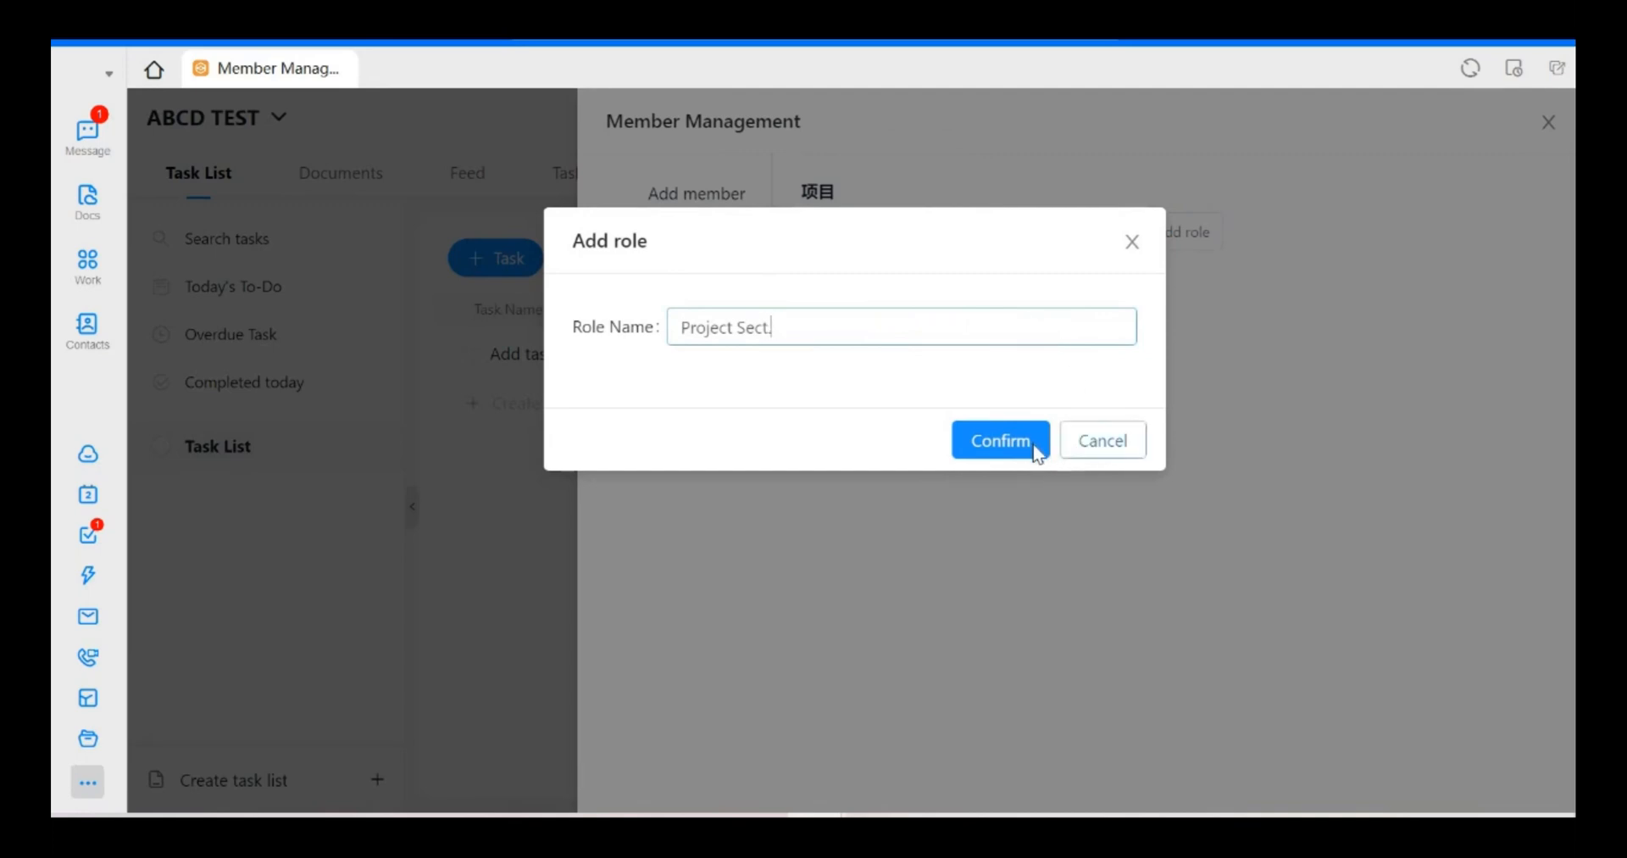
pyautogui.click(999, 441)
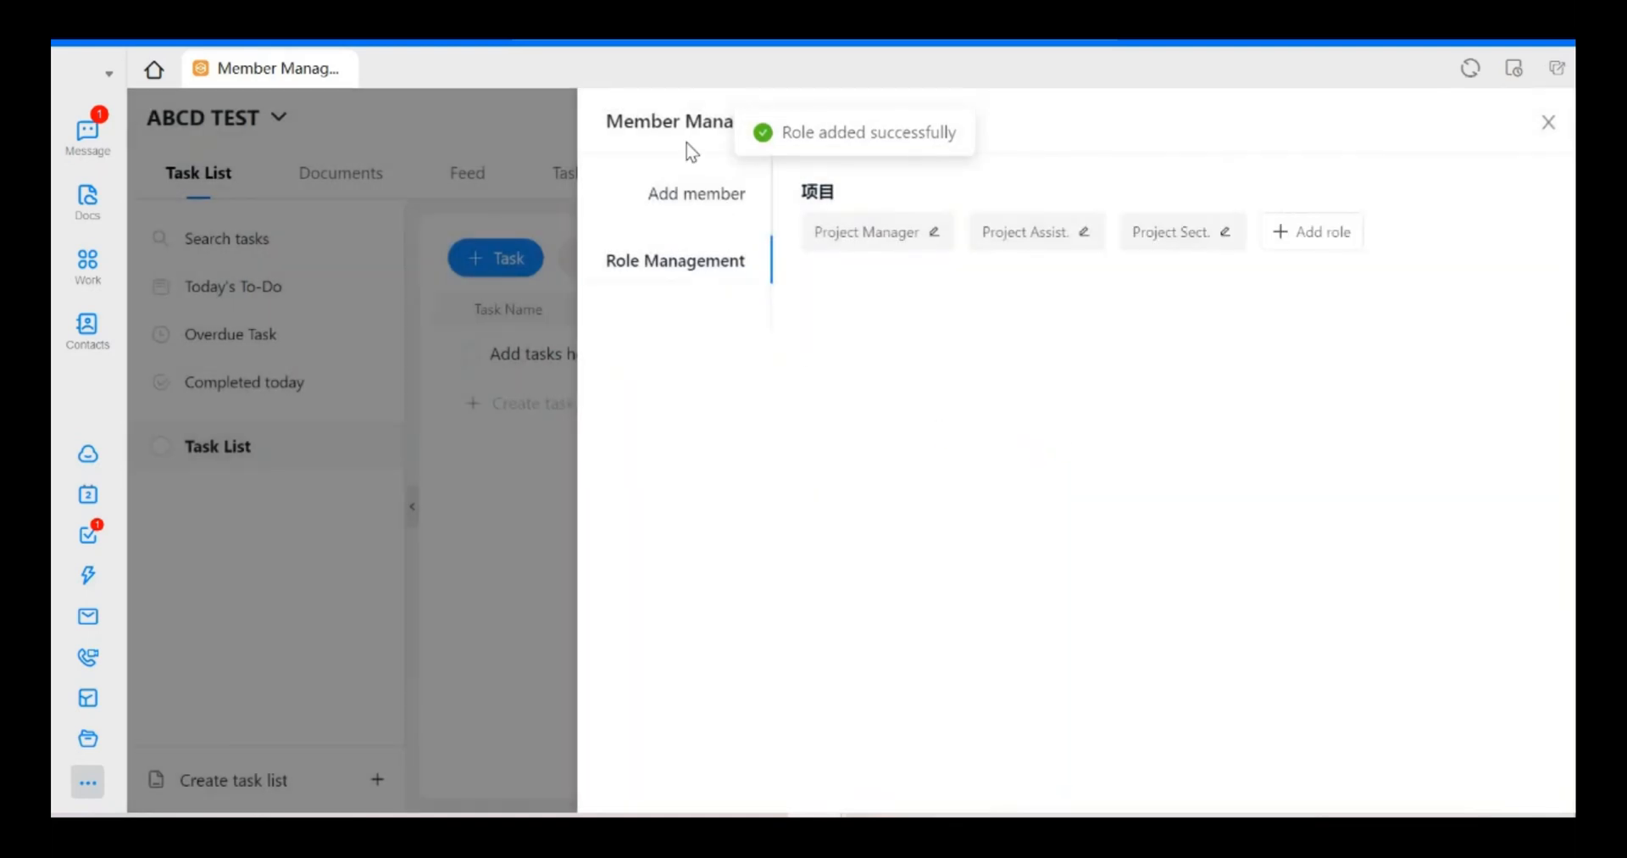
pyautogui.click(691, 194)
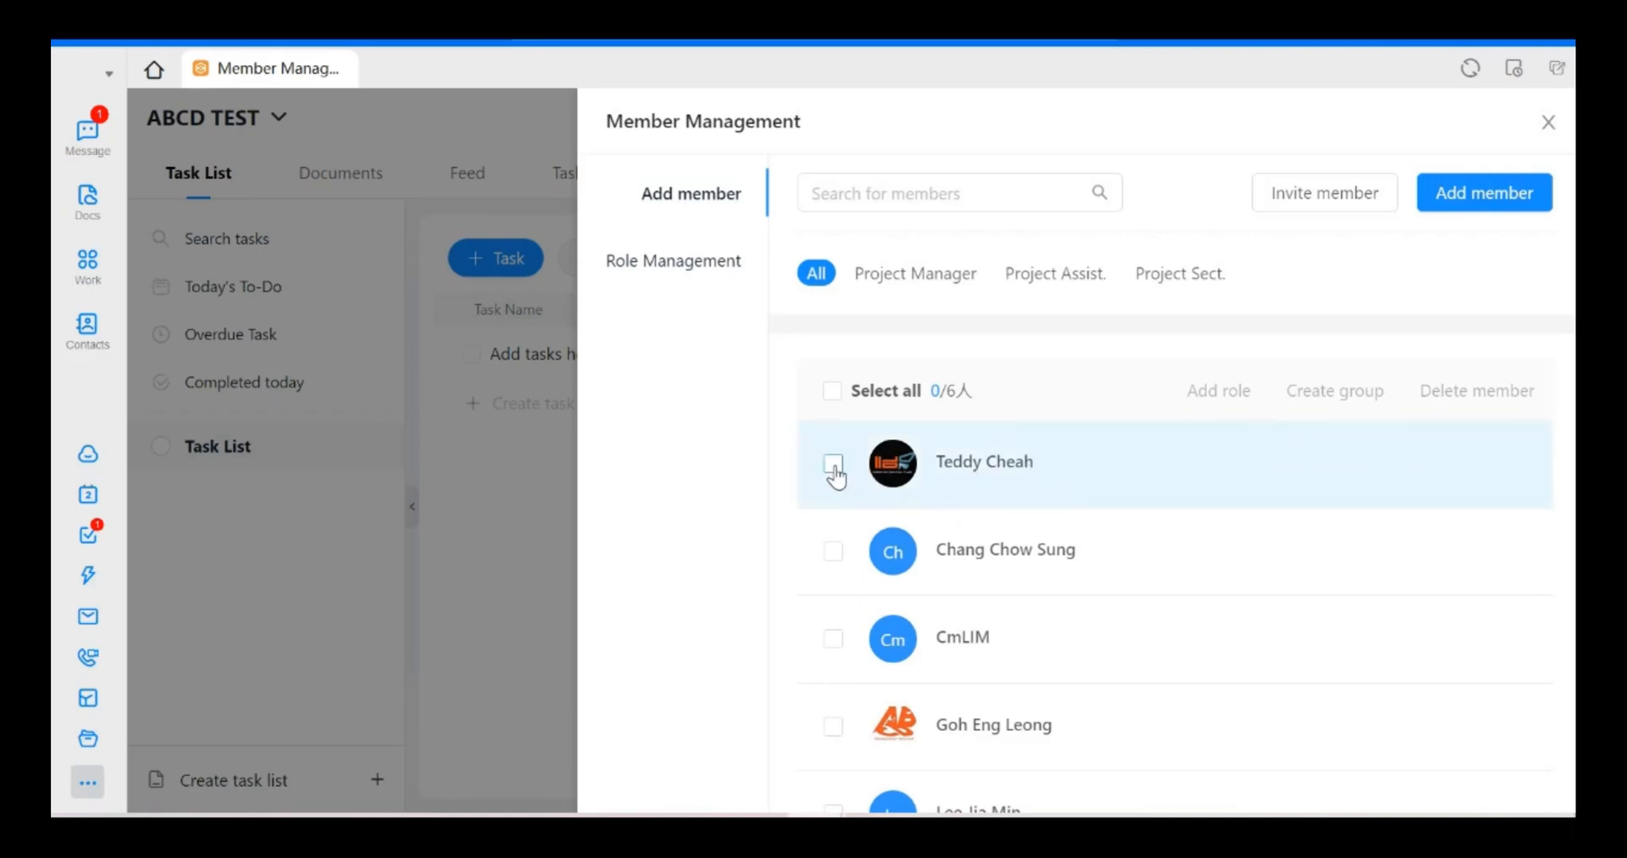
pyautogui.click(834, 463)
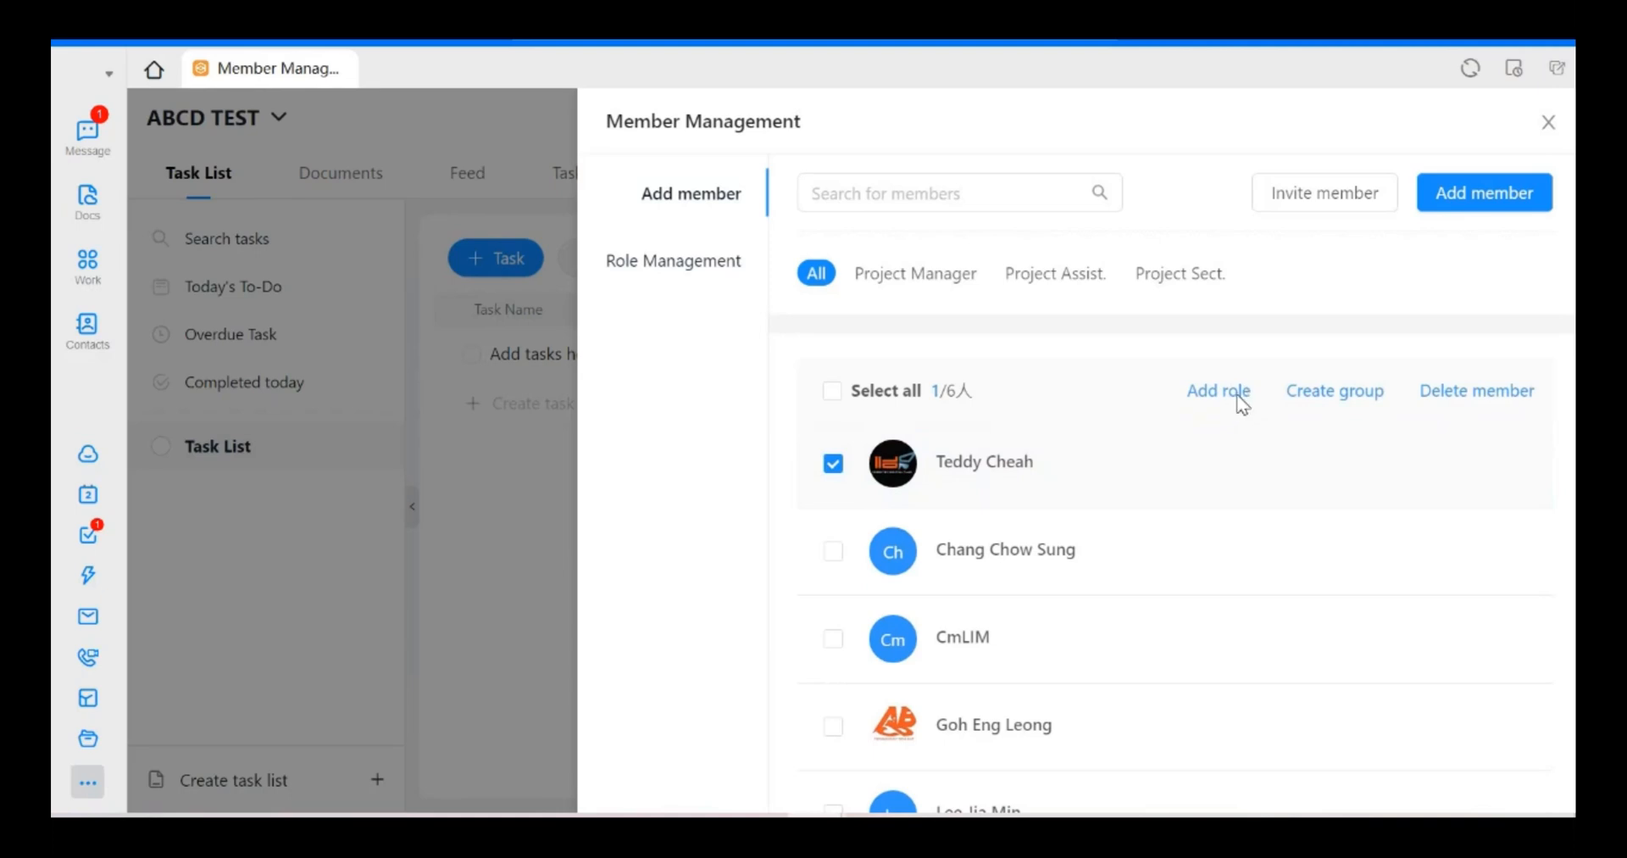
pyautogui.click(1217, 390)
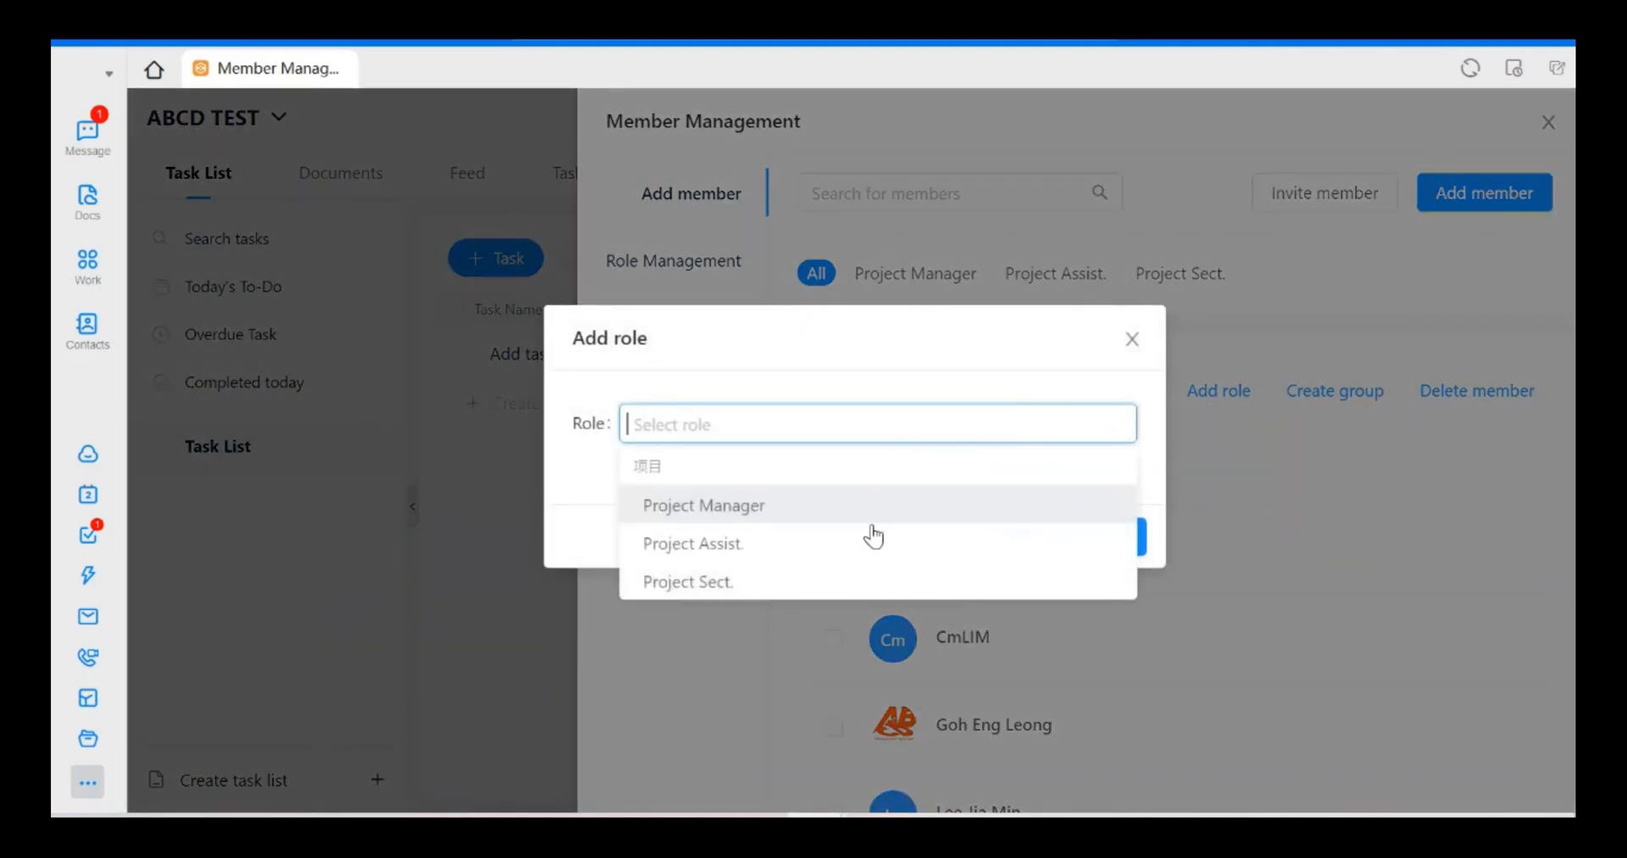
pyautogui.click(703, 505)
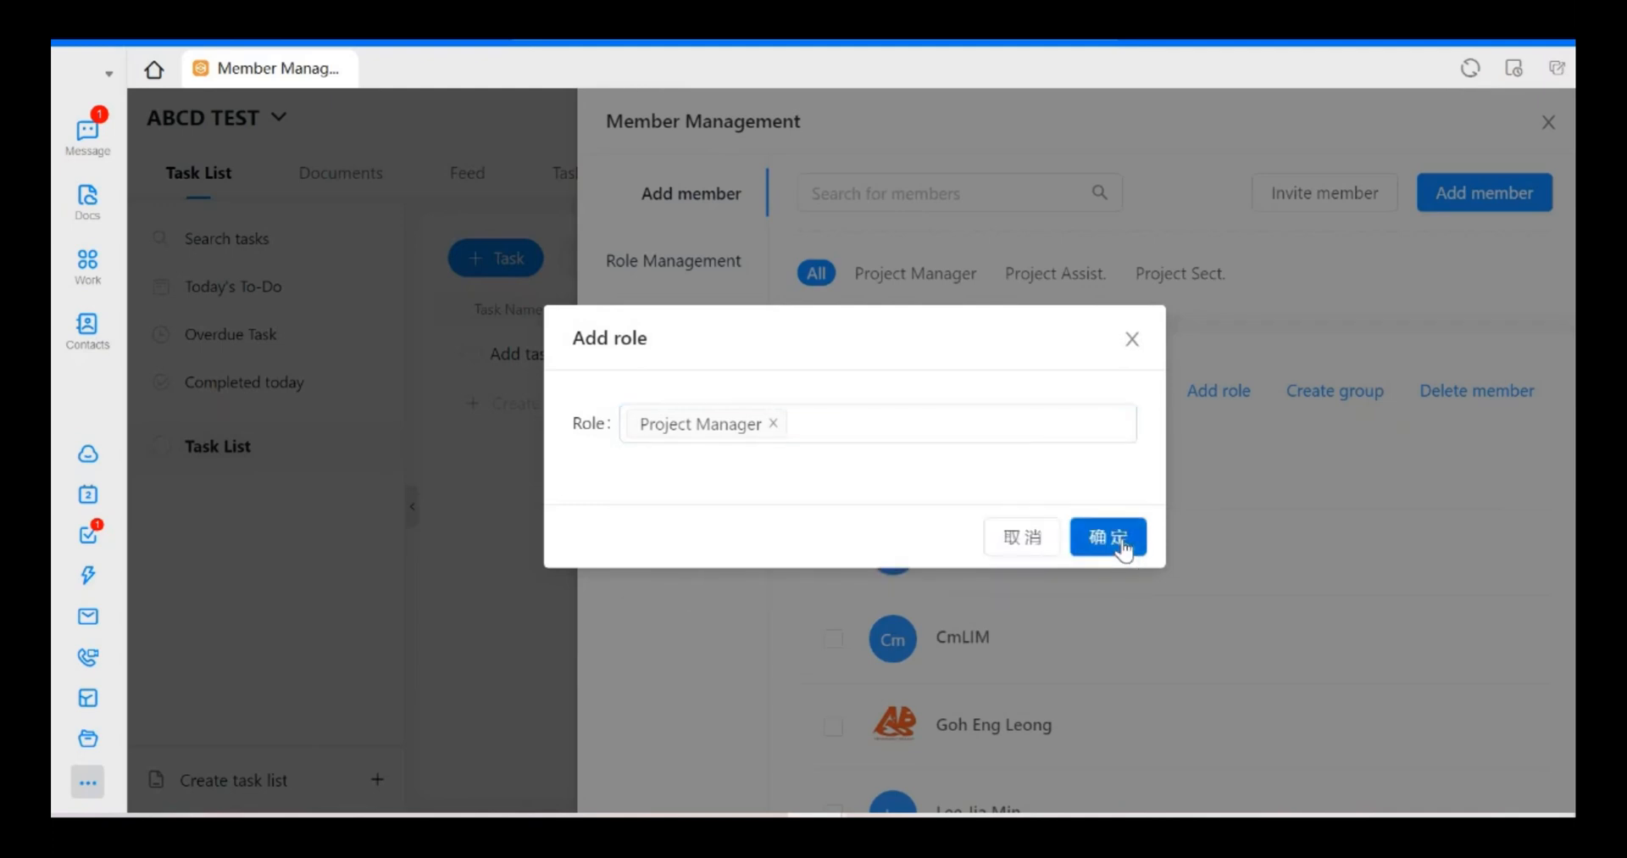
pyautogui.click(1106, 537)
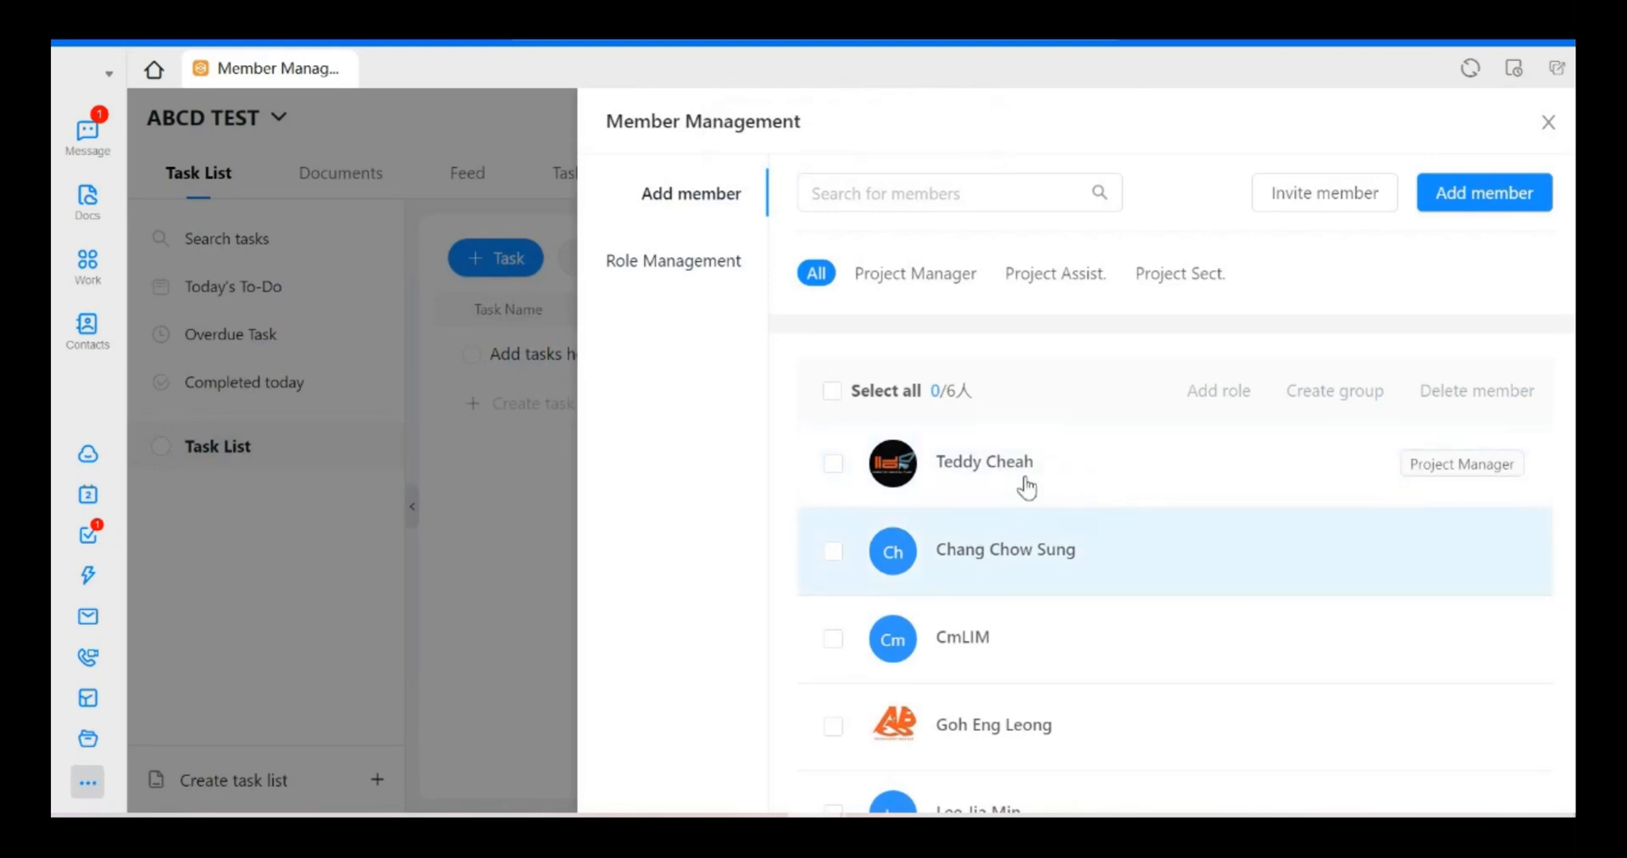
pyautogui.moveTo(904, 575)
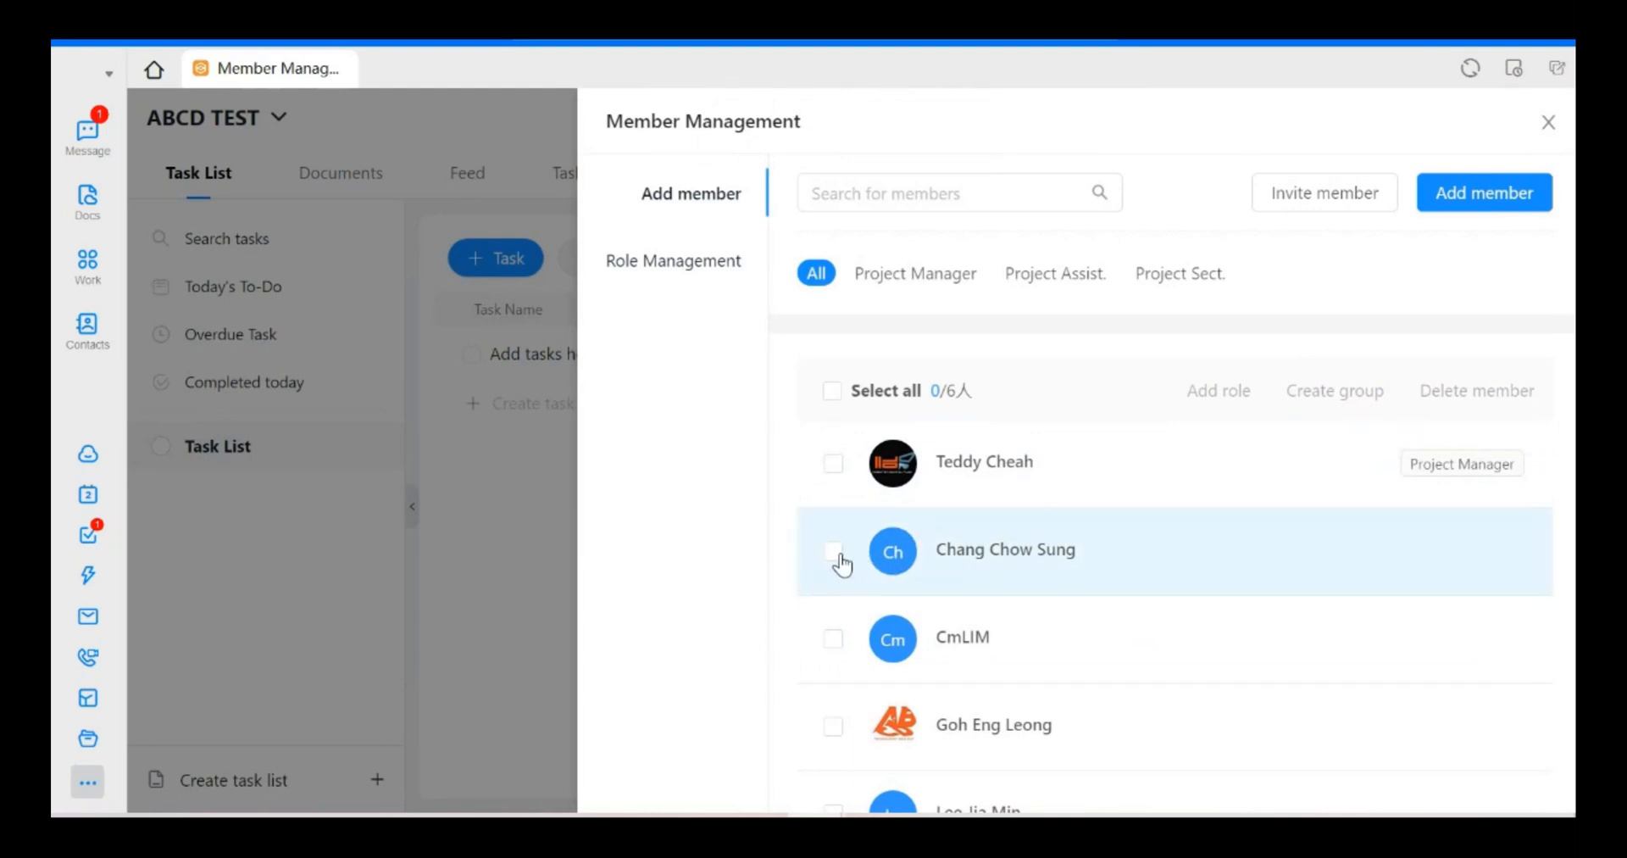
pyautogui.click(834, 551)
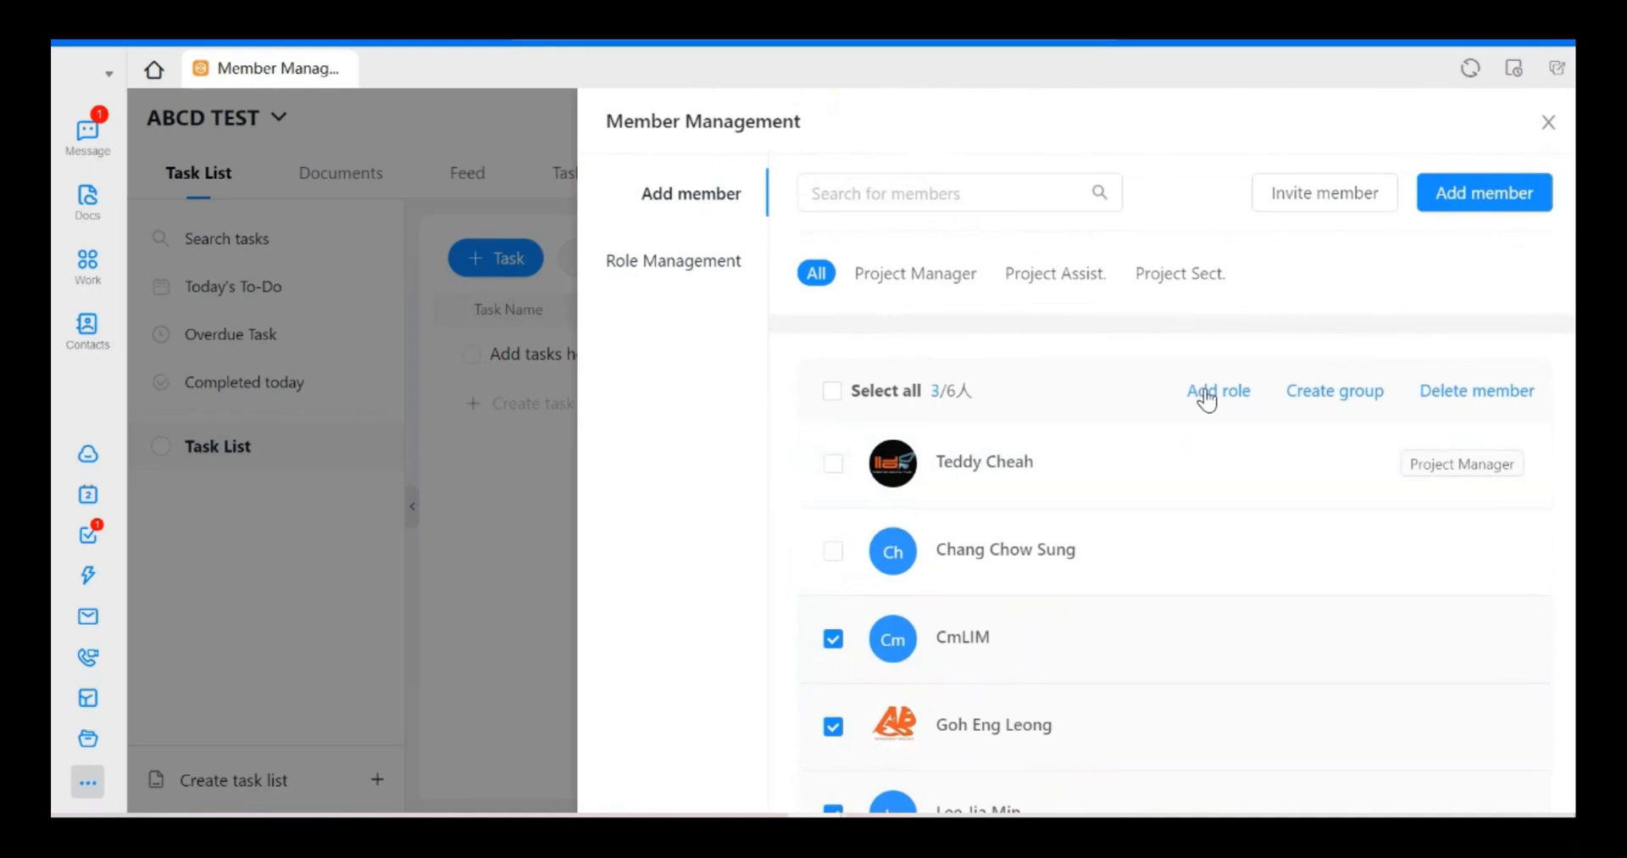
pyautogui.click(1219, 390)
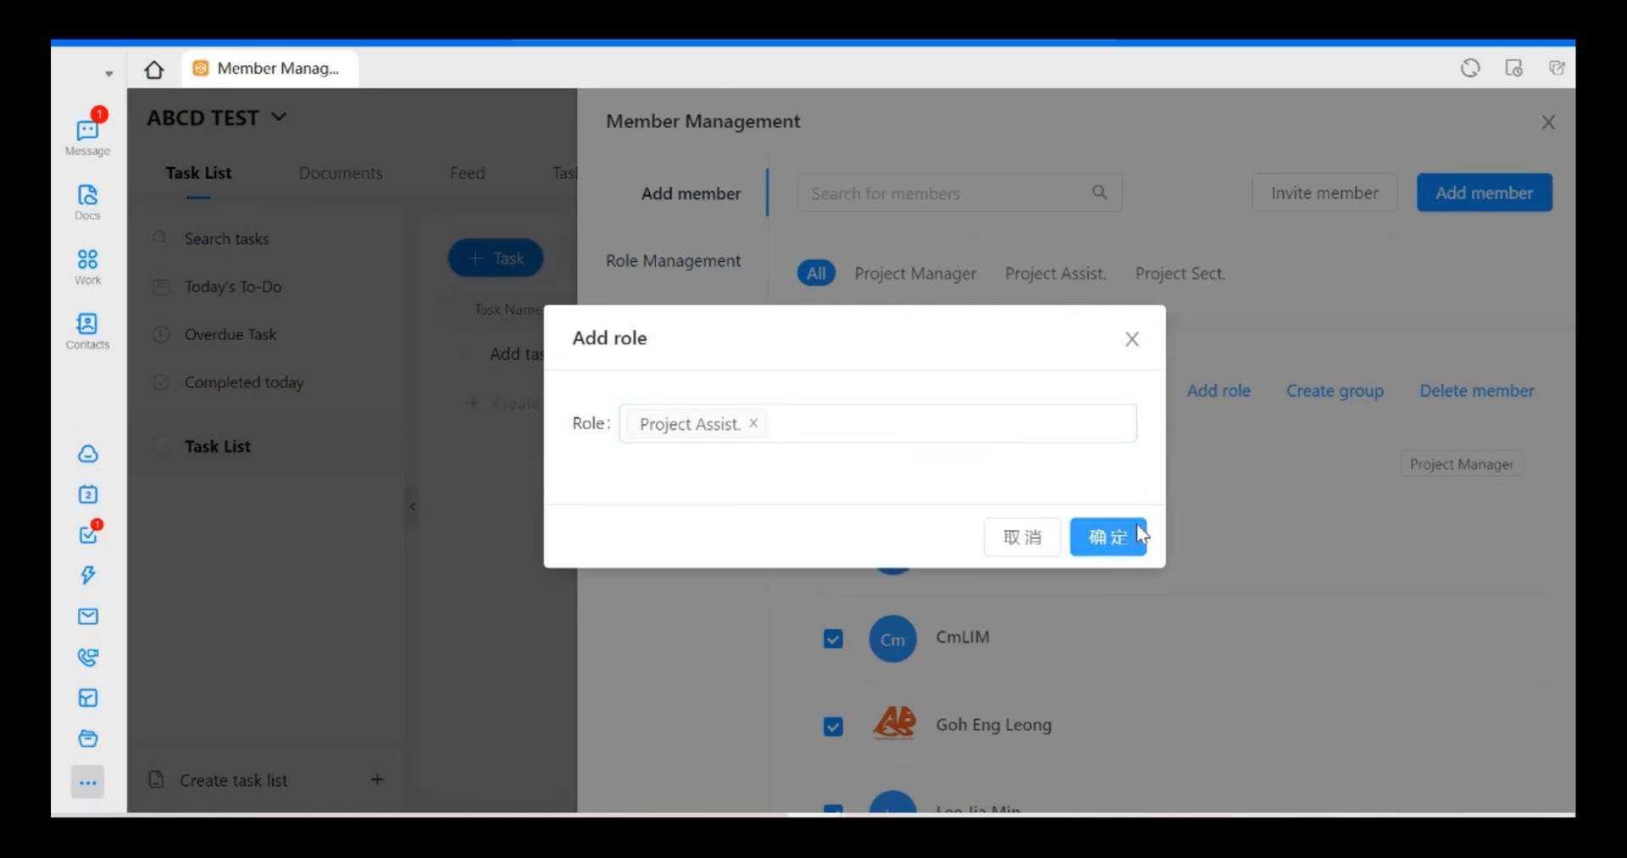
pyautogui.click(1107, 538)
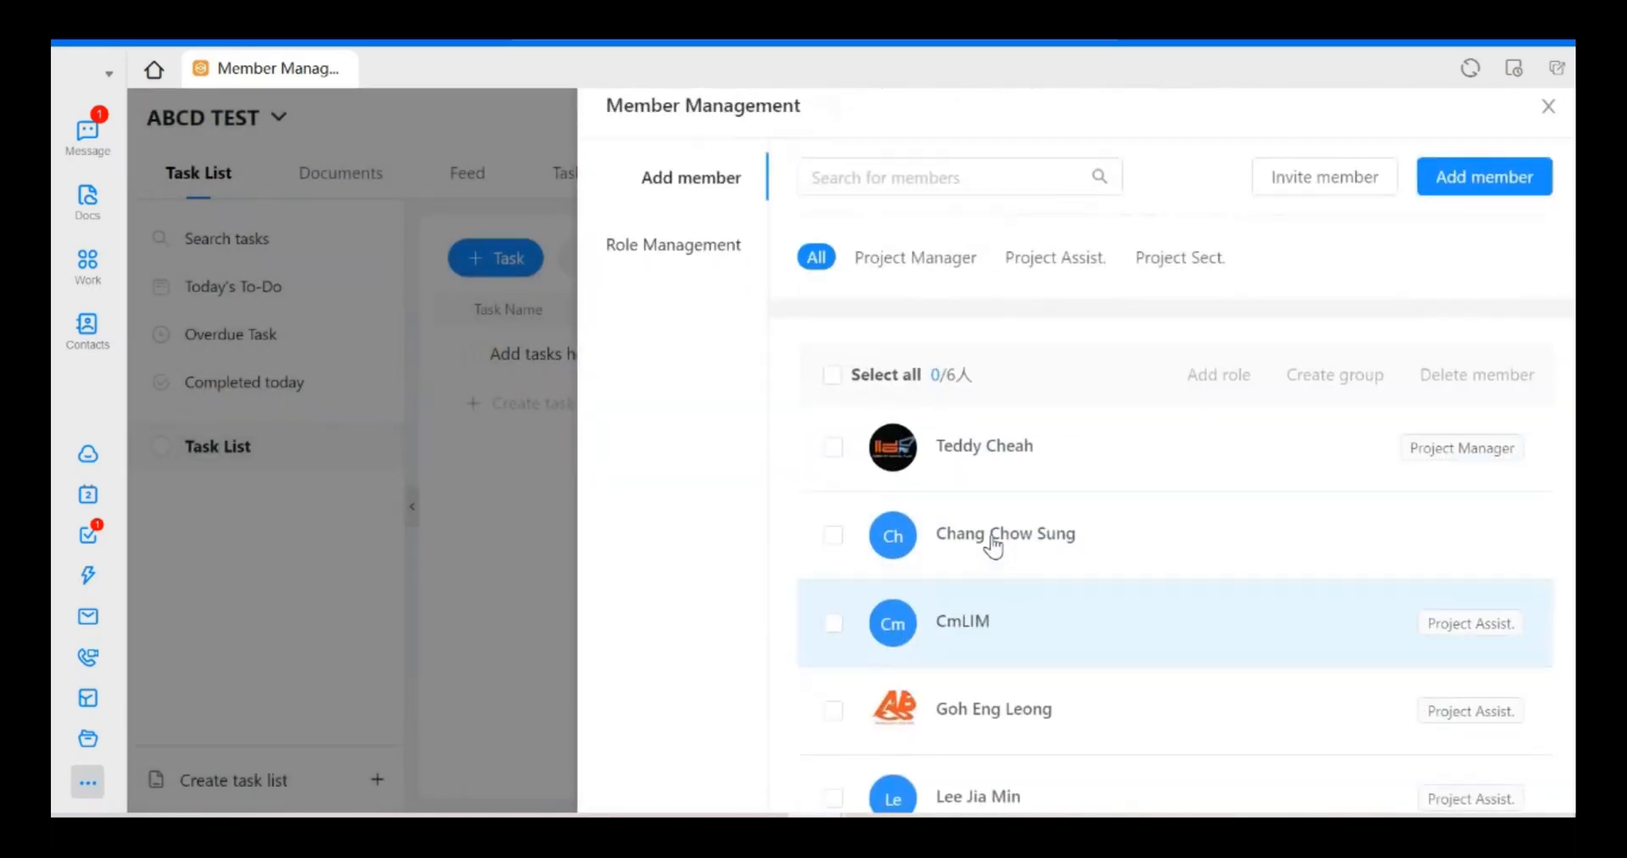
pyautogui.click(834, 534)
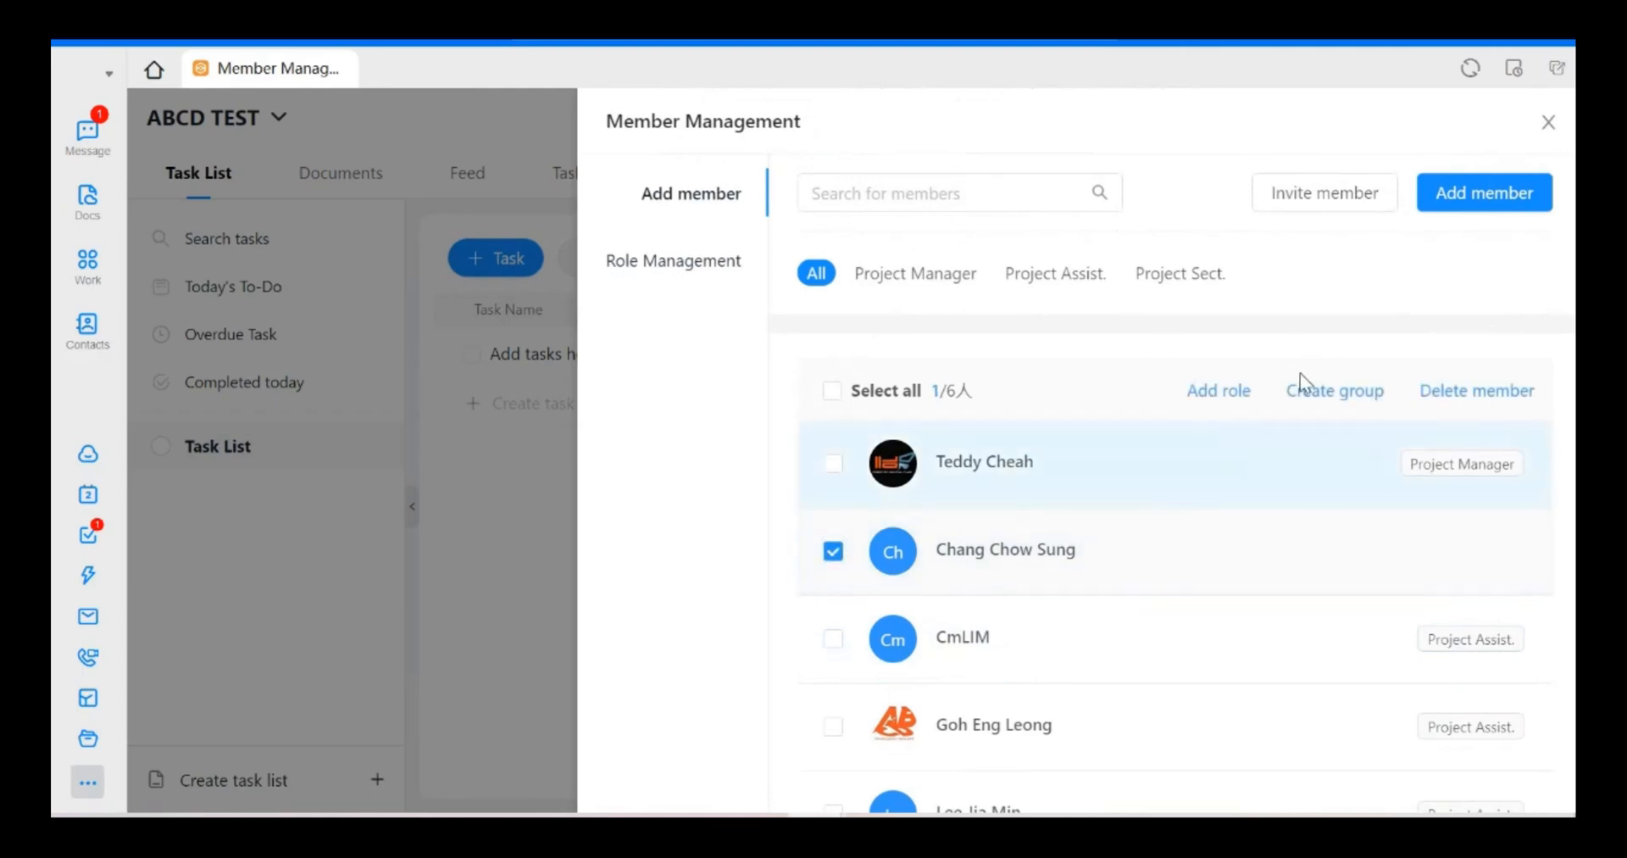
pyautogui.click(1218, 390)
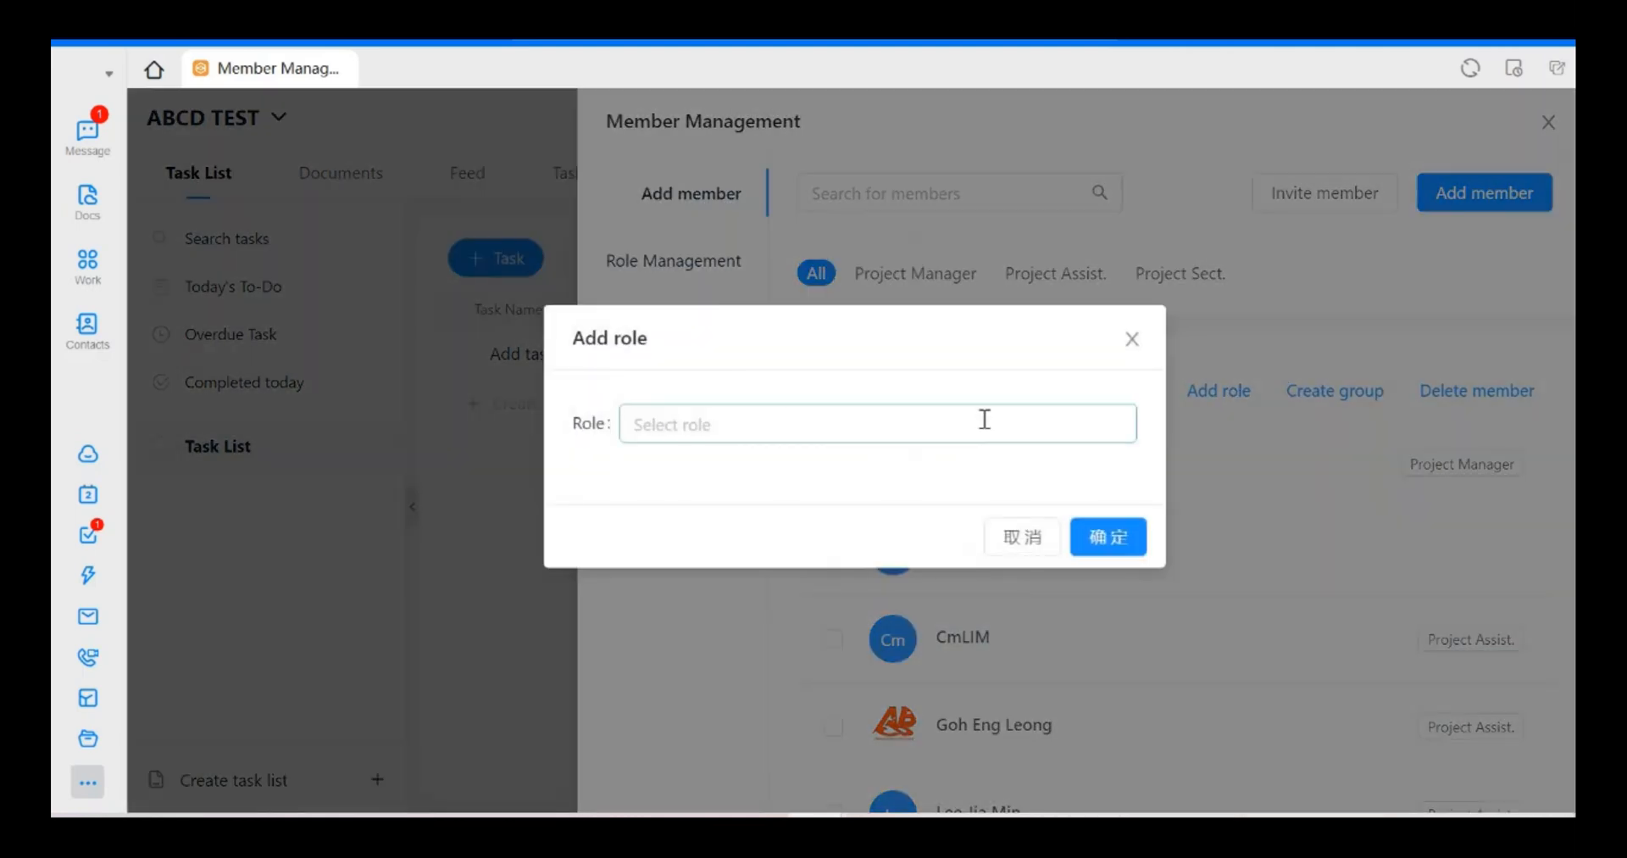
pyautogui.click(876, 422)
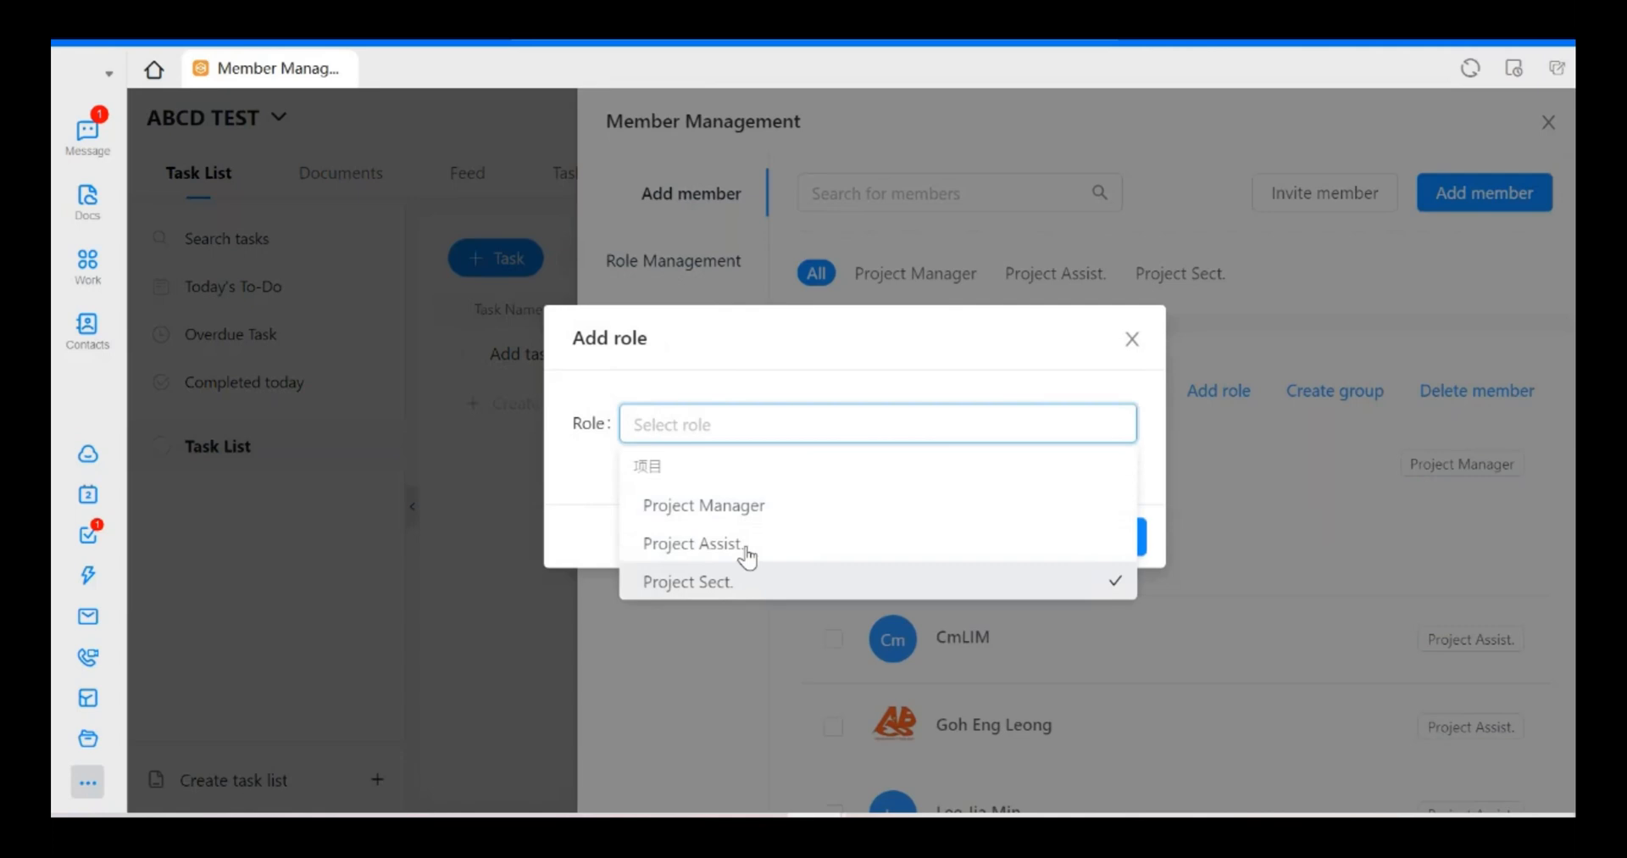
pyautogui.click(688, 581)
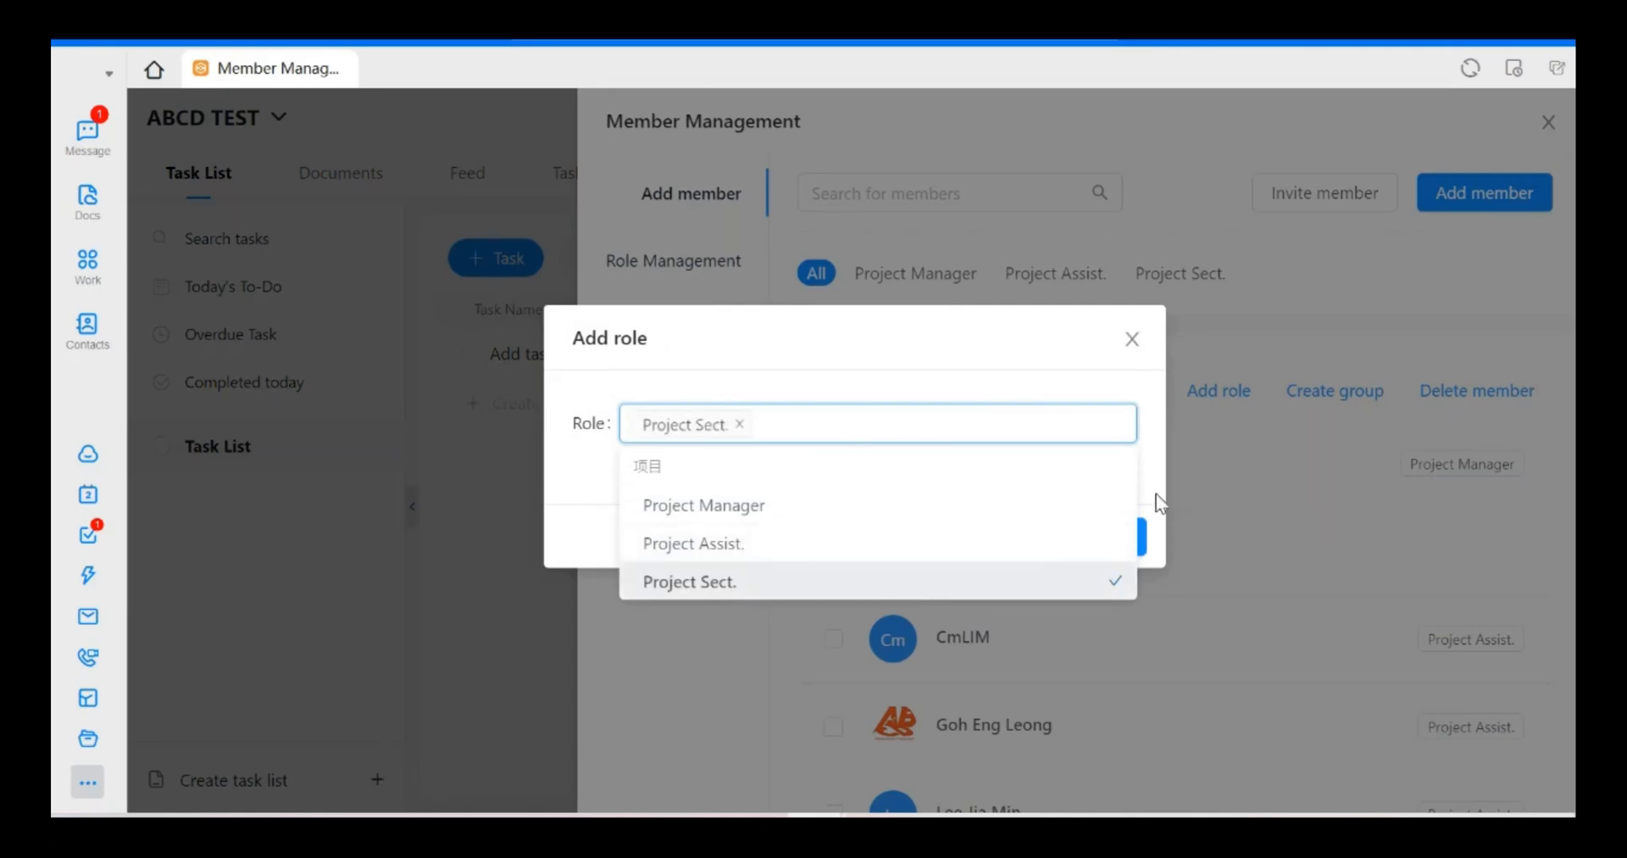
pyautogui.click(688, 581)
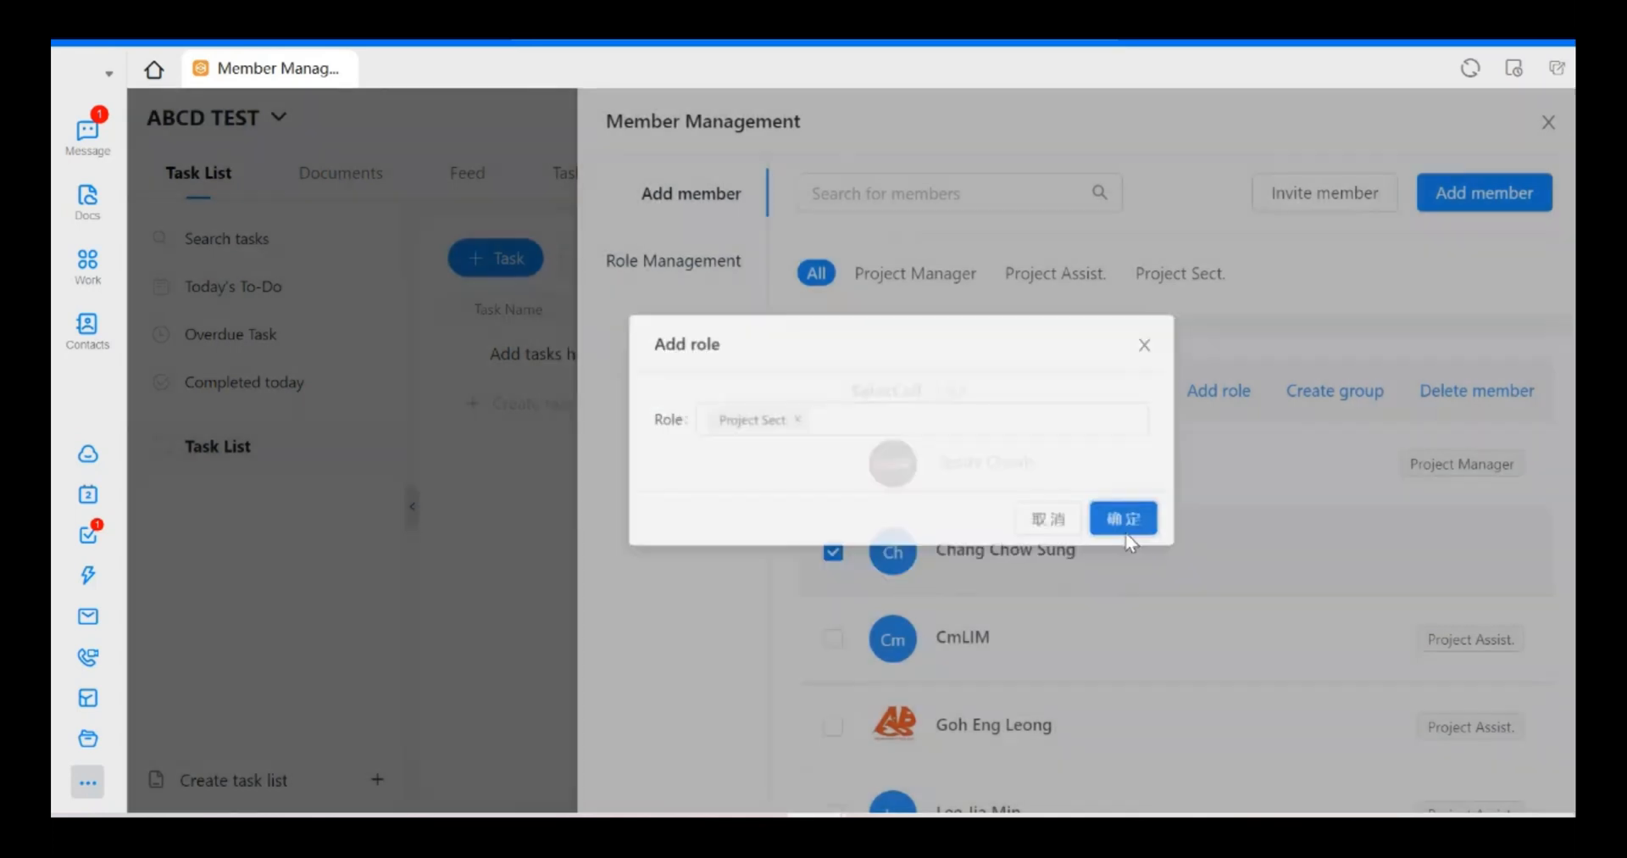
pyautogui.click(1122, 518)
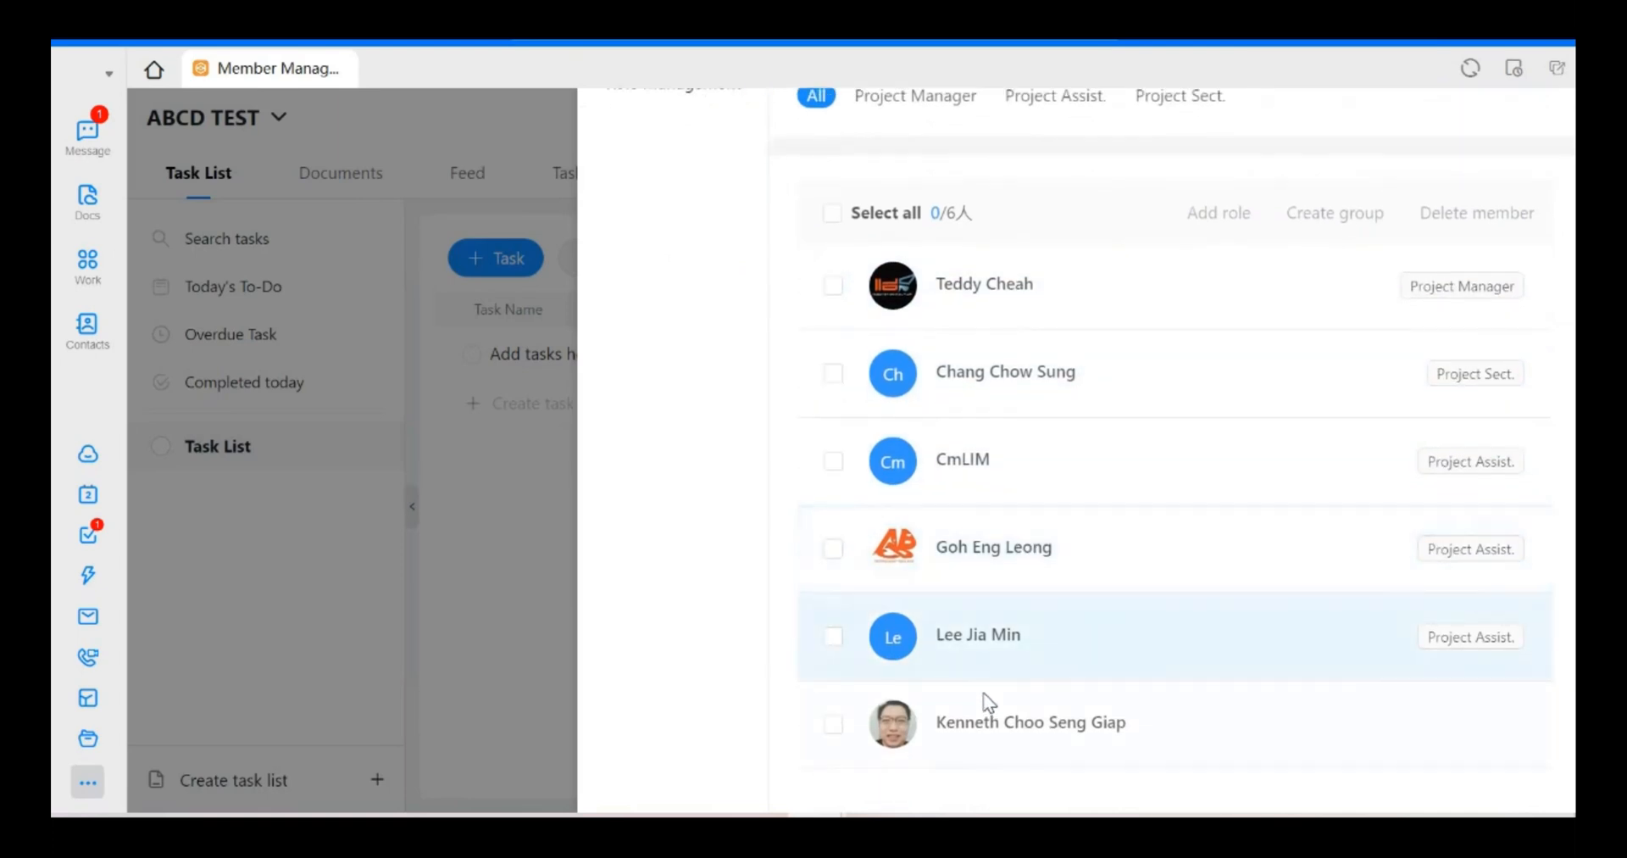
pyautogui.click(834, 724)
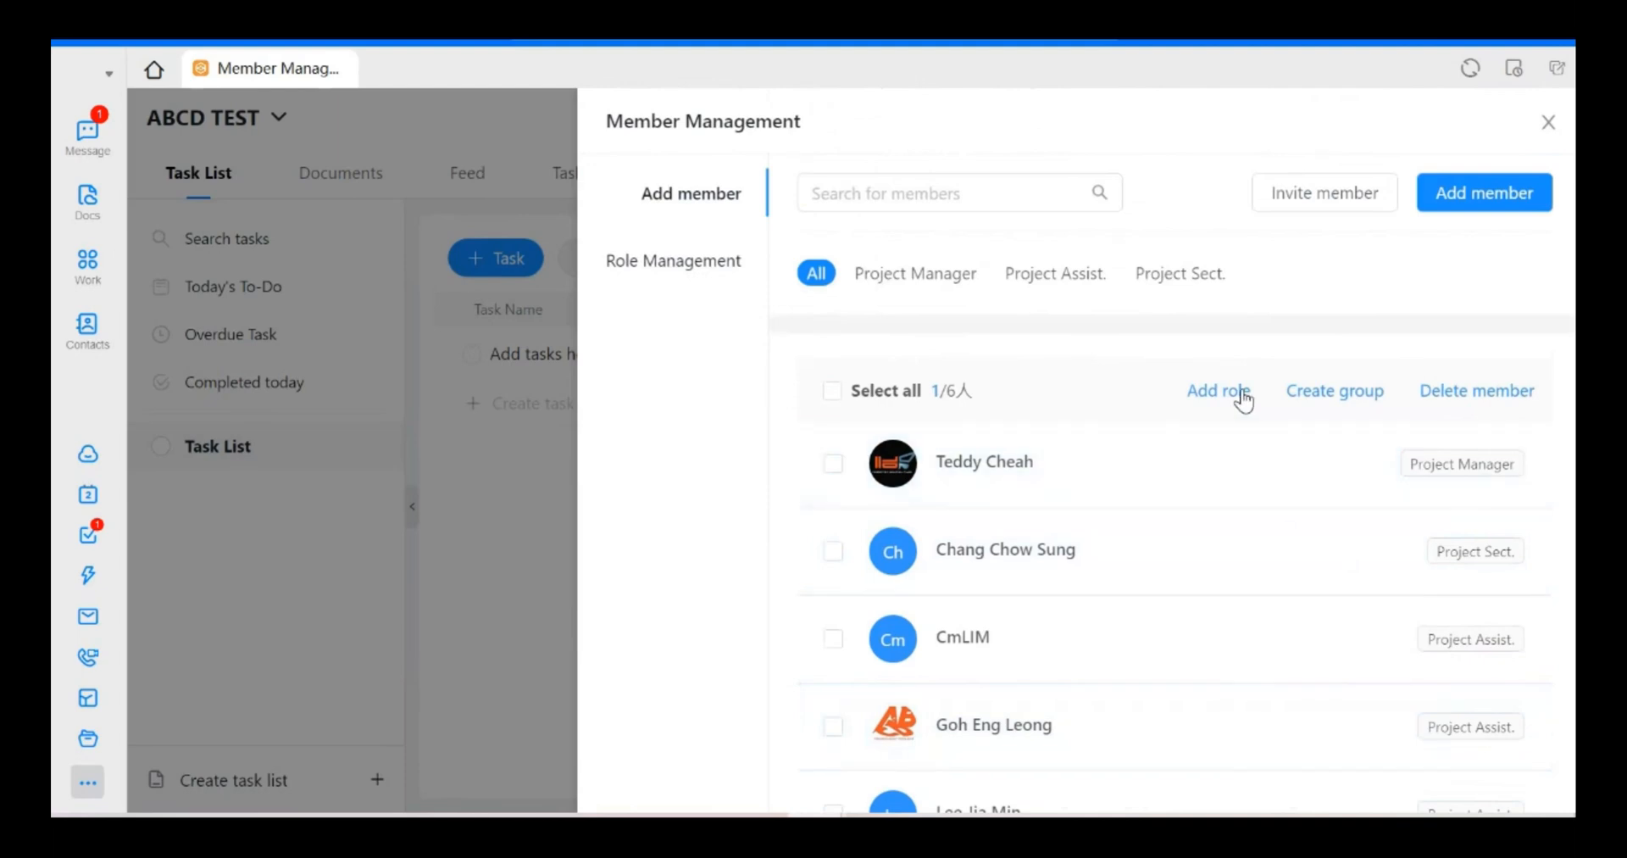
pyautogui.click(1217, 390)
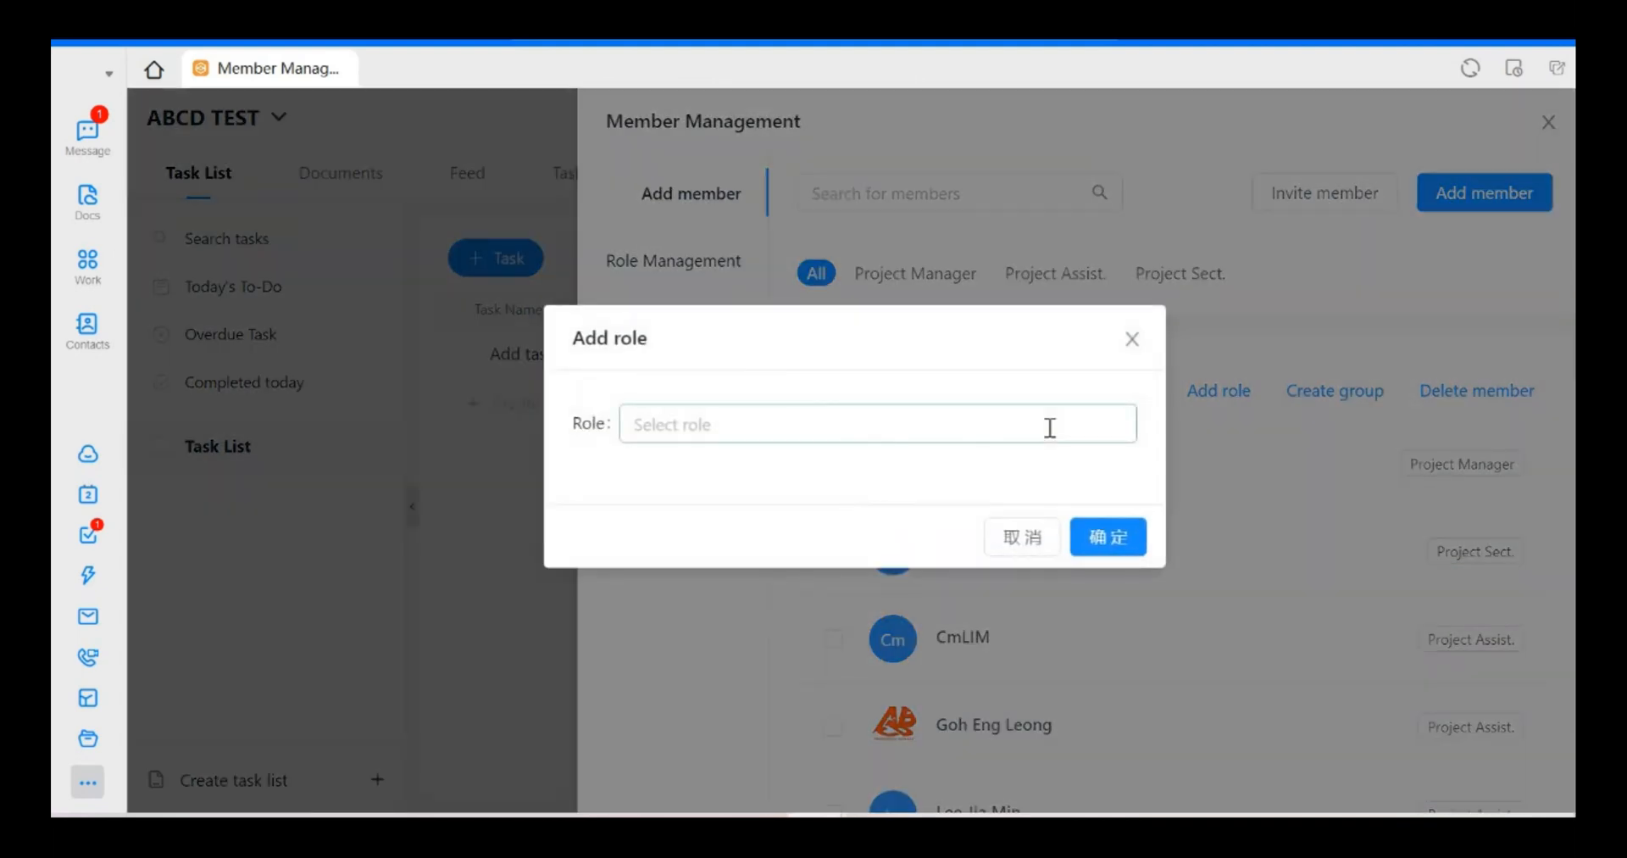
pyautogui.click(876, 424)
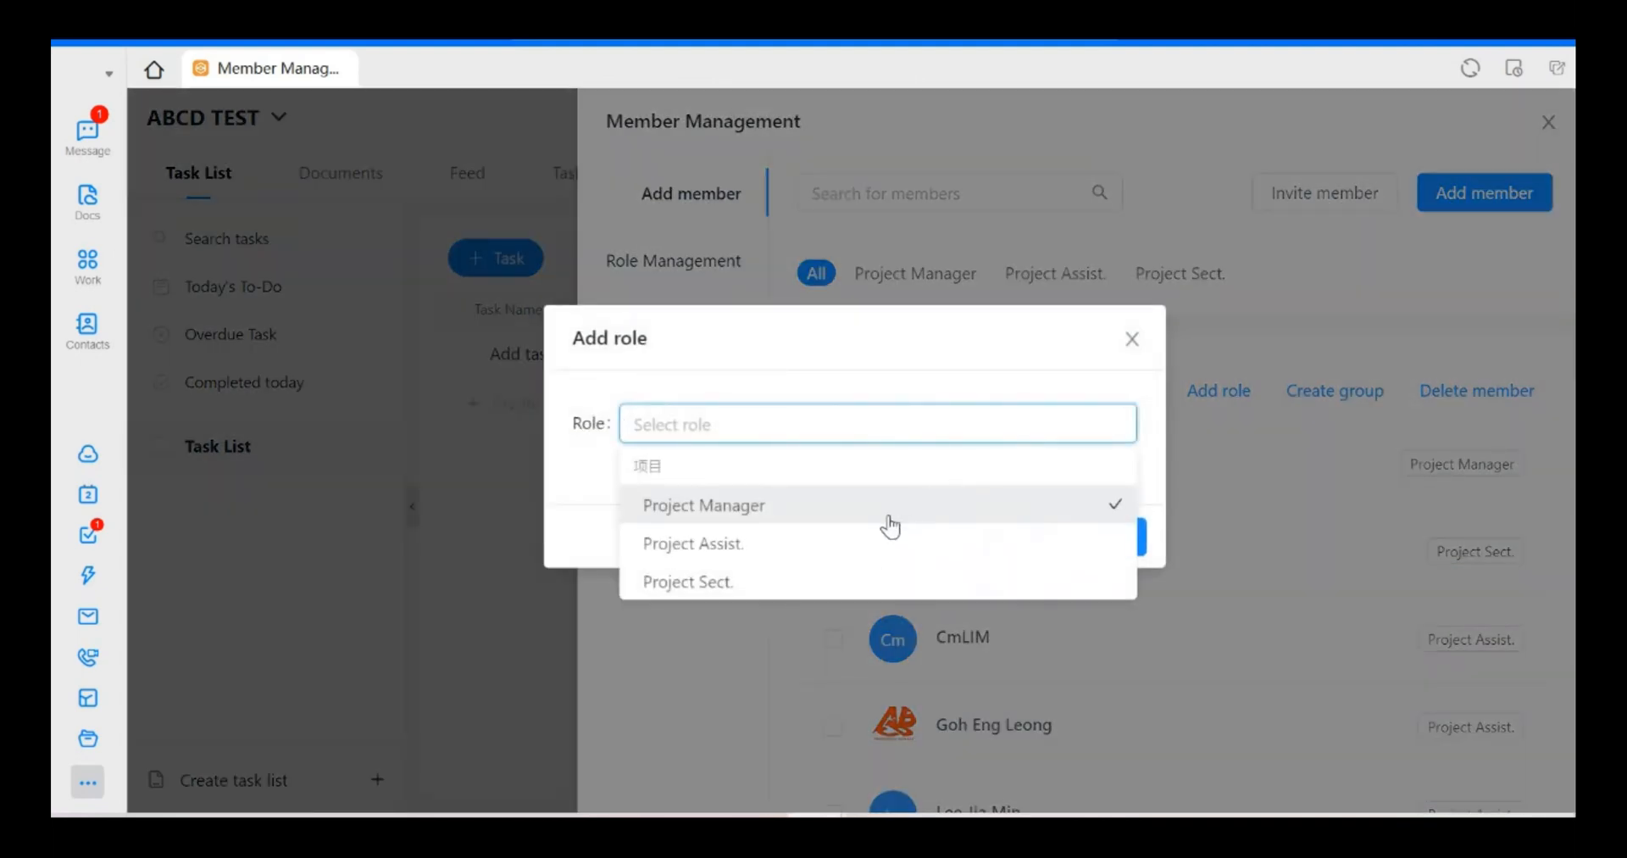
pyautogui.click(703, 505)
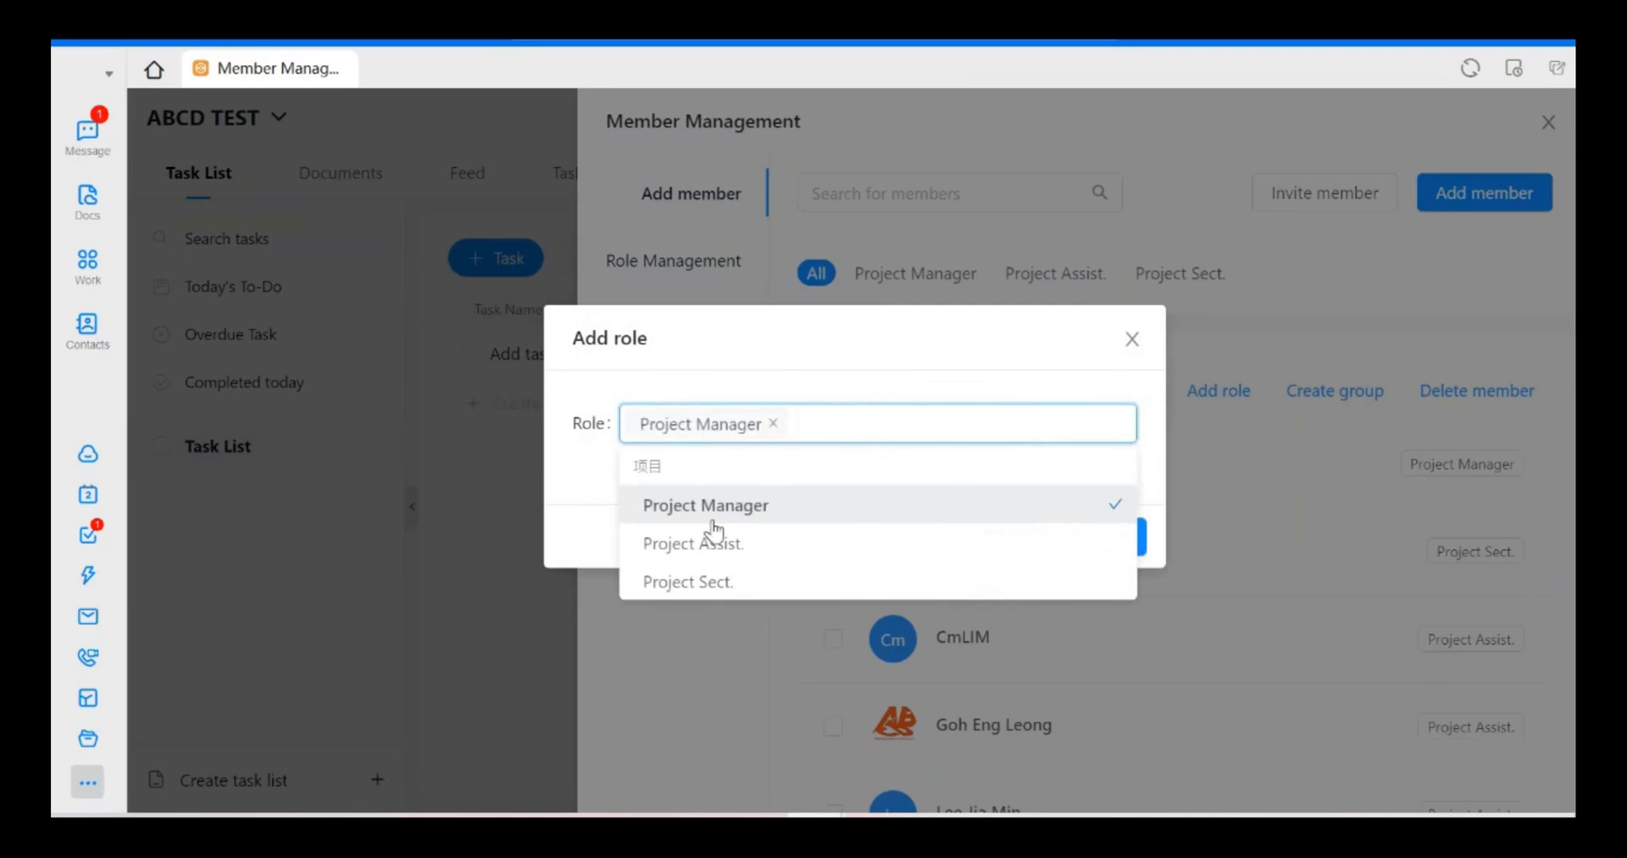
pyautogui.click(695, 543)
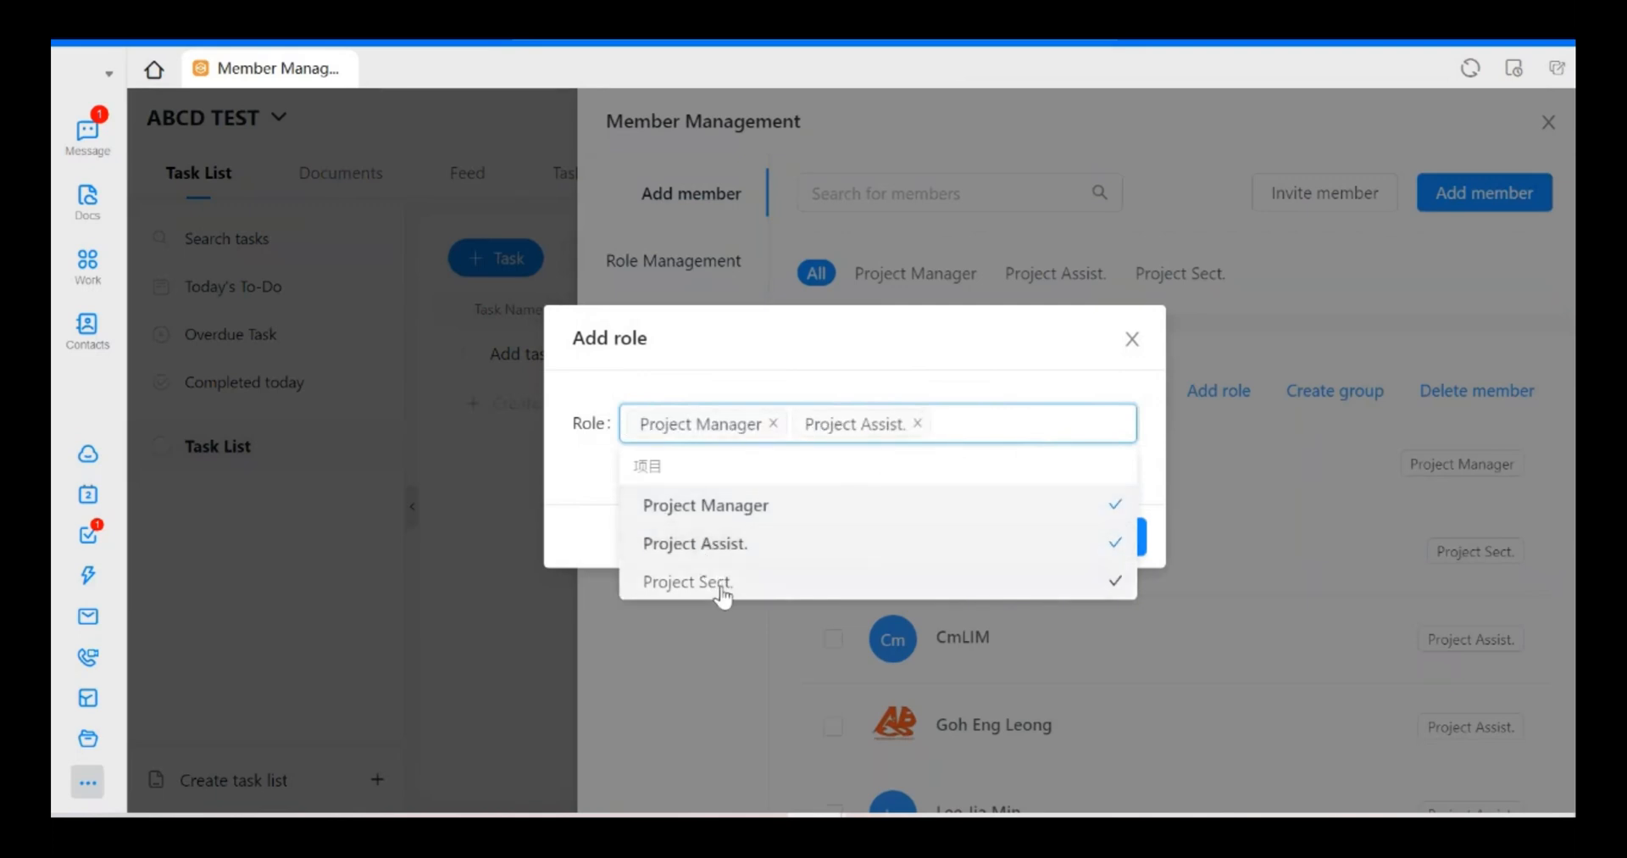
pyautogui.click(686, 581)
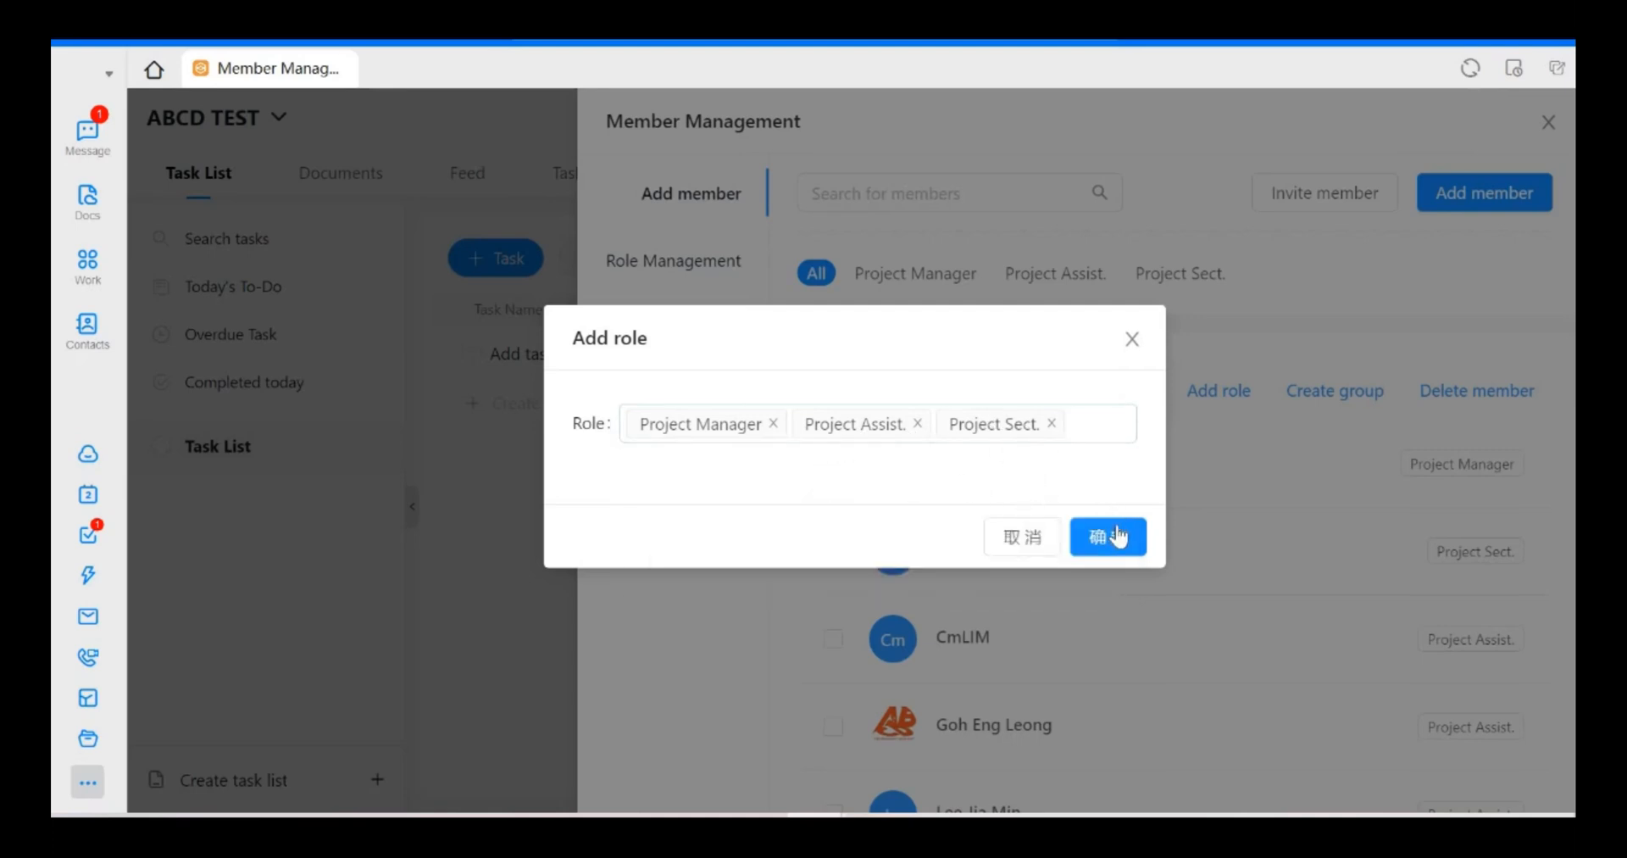
pyautogui.click(1107, 537)
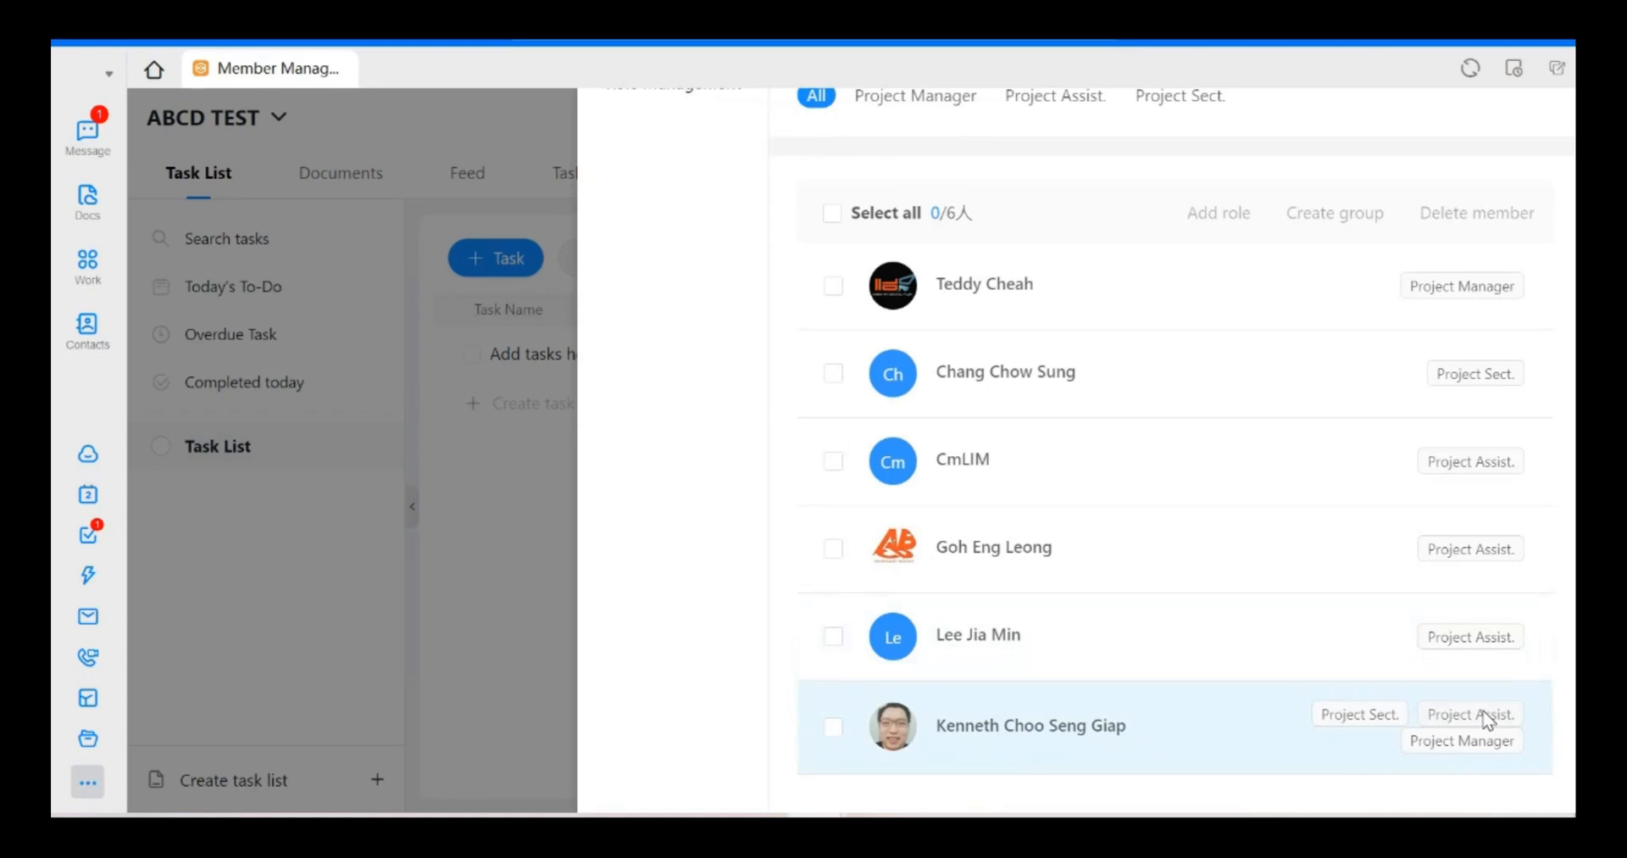
pyautogui.moveTo(1039, 172)
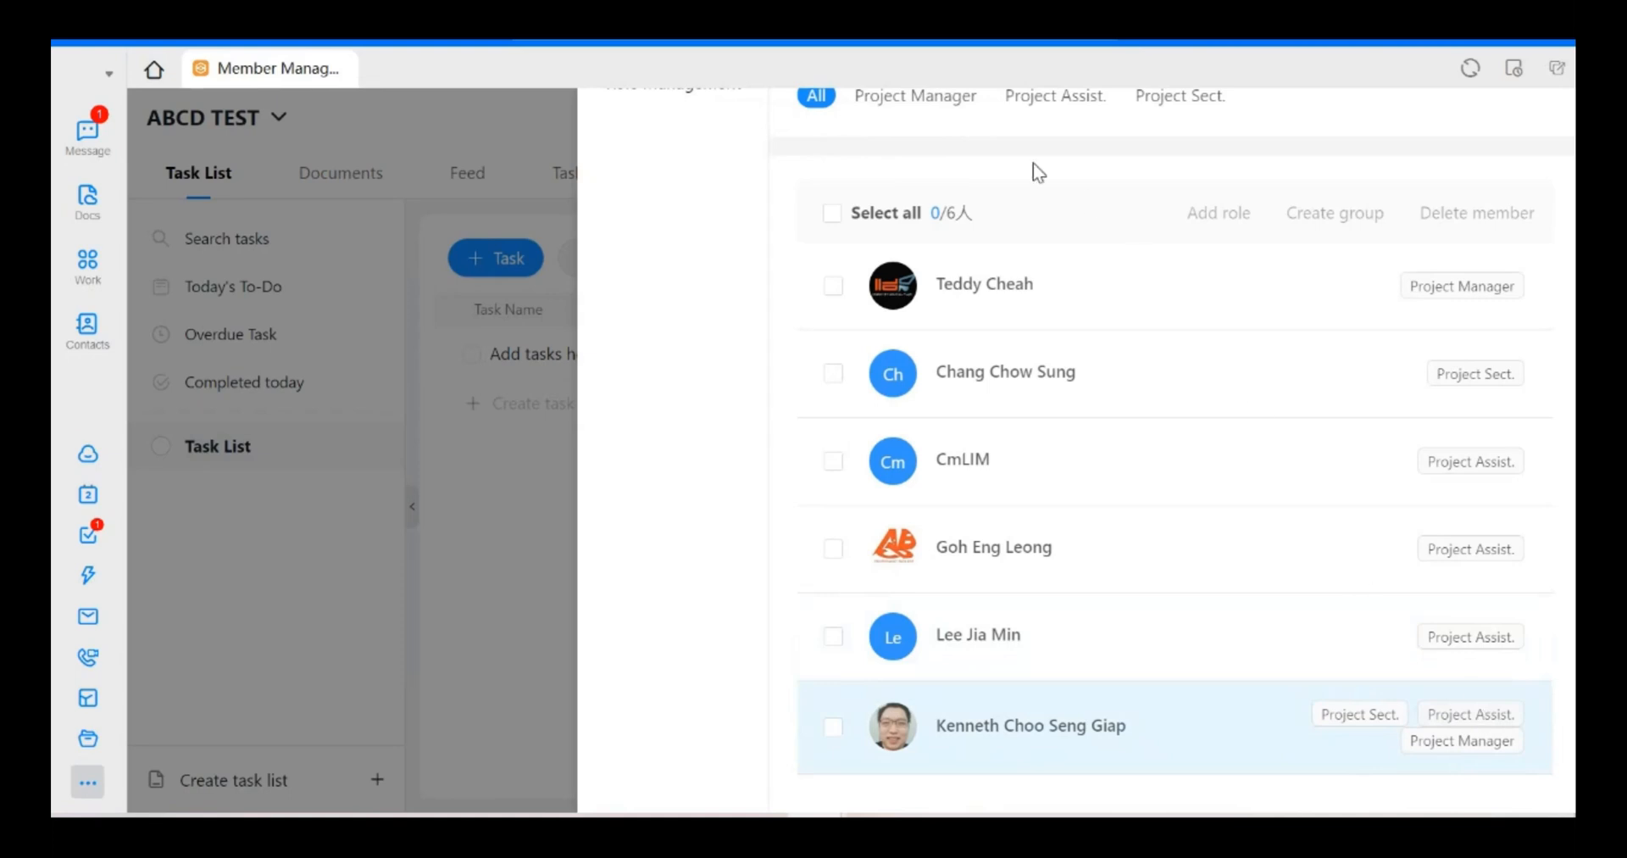